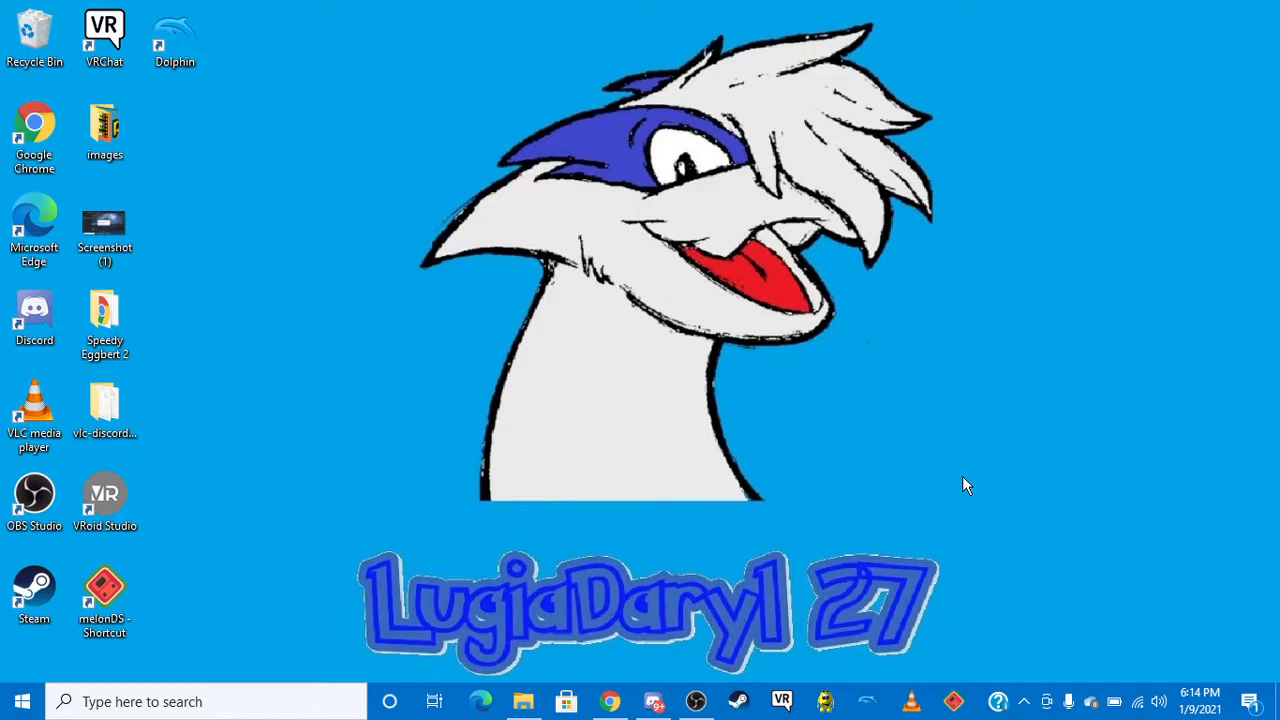
mouse_move(676, 564)
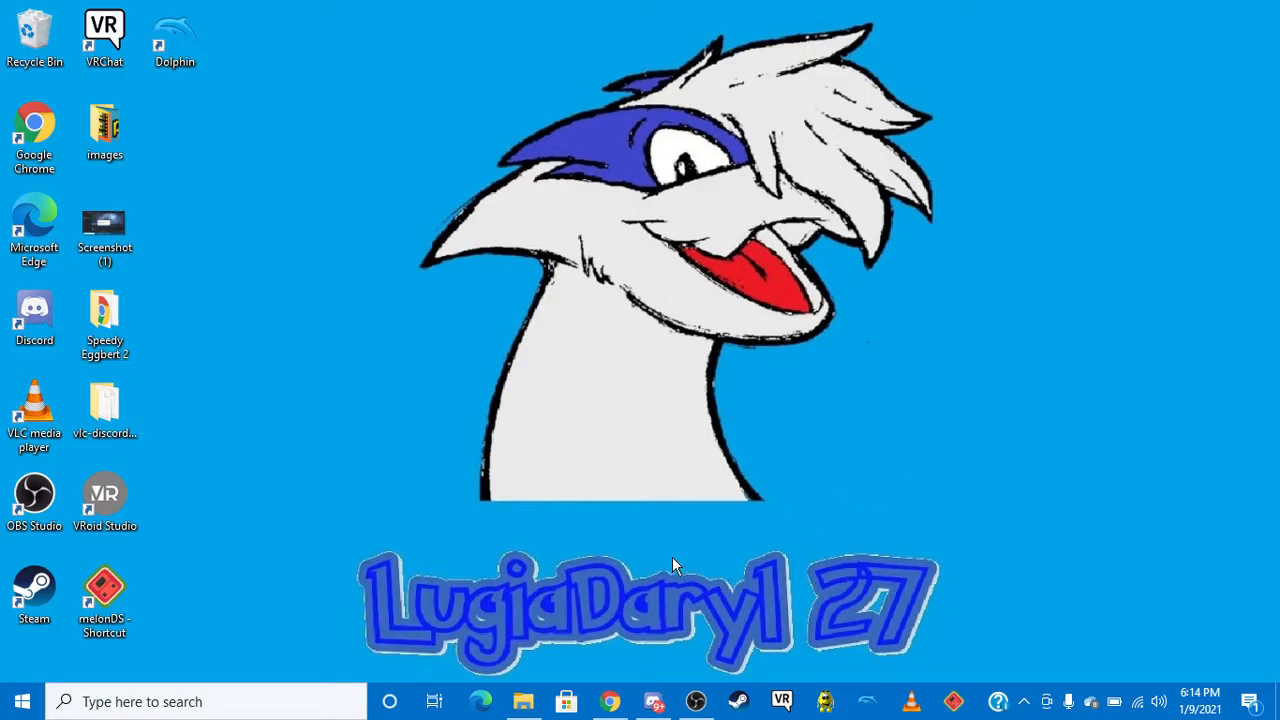
- Reach the melonDS downloads page in Chrome listing release 0.9.1 with its Windows 64-bit build
left_click(608, 702)
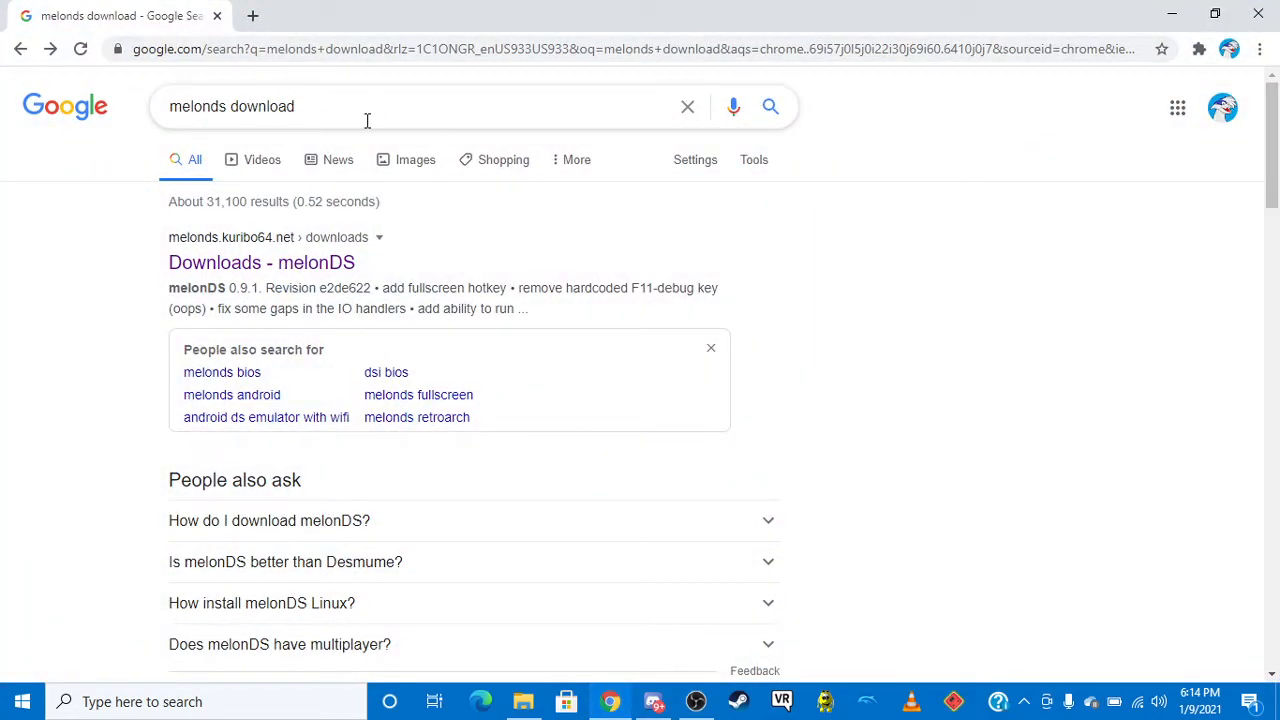
mouse_move(326, 280)
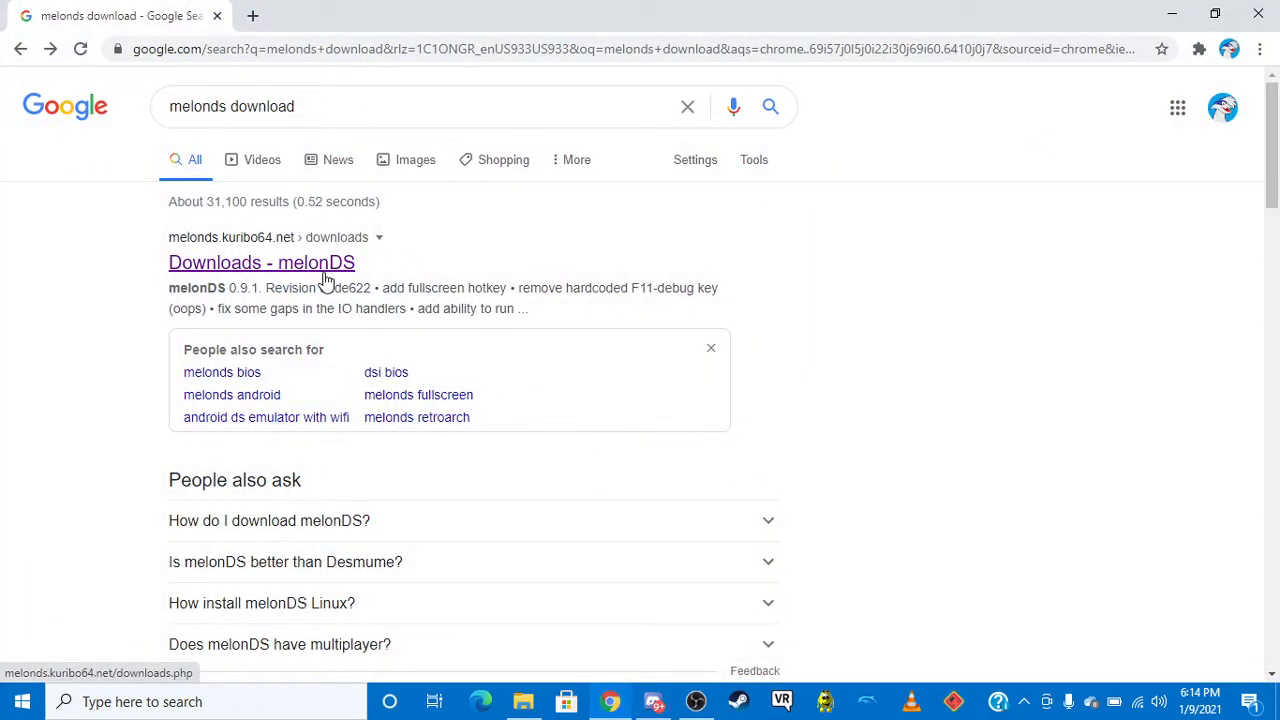
mouse_move(258, 272)
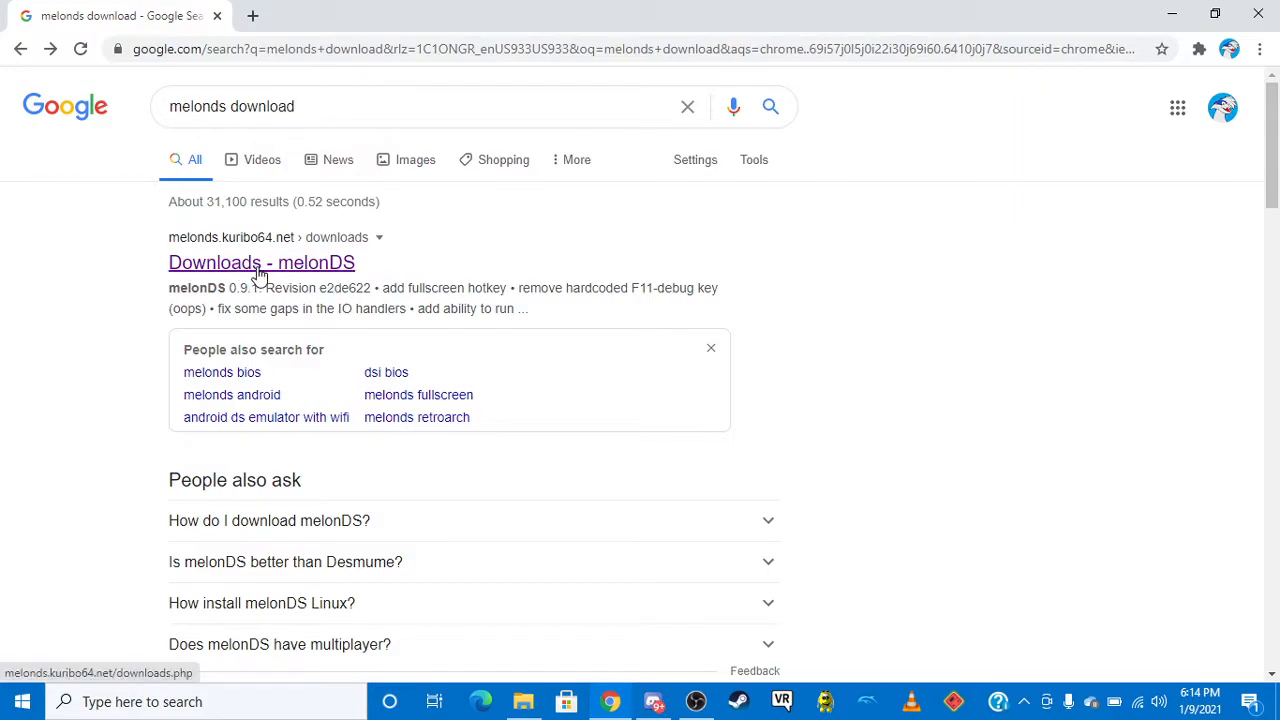
left_click(248, 262)
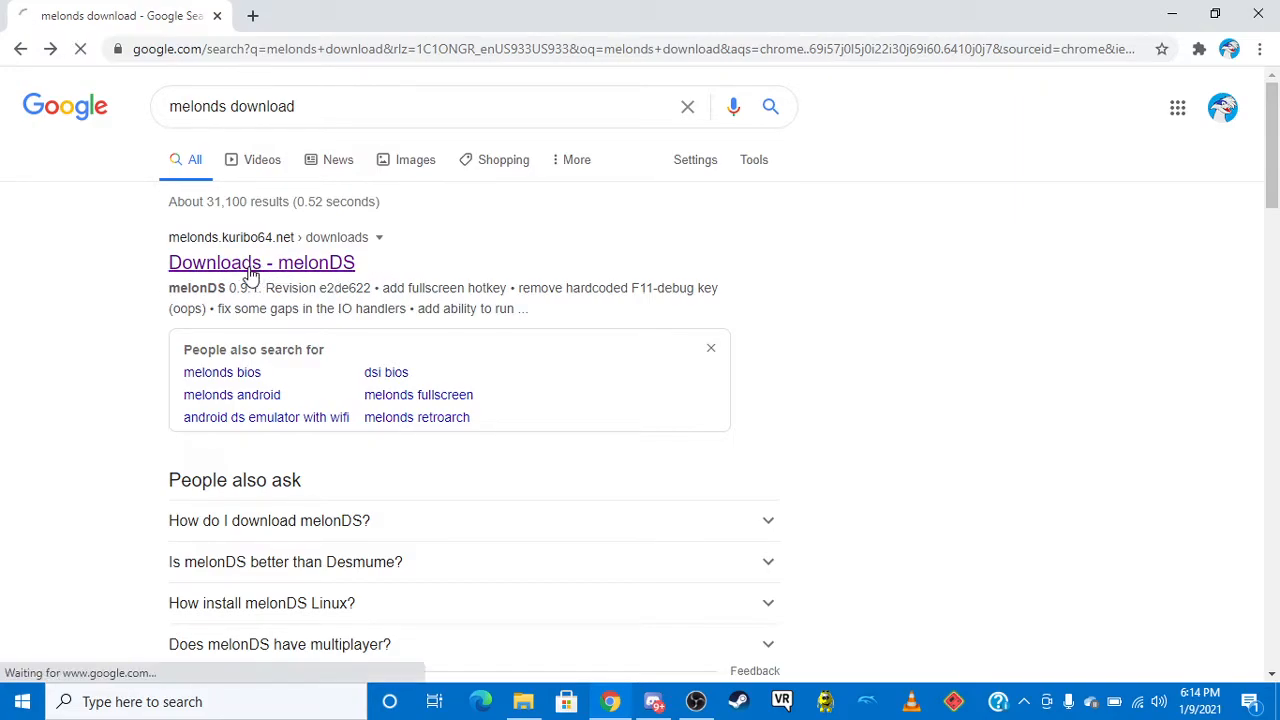
left_click(260, 262)
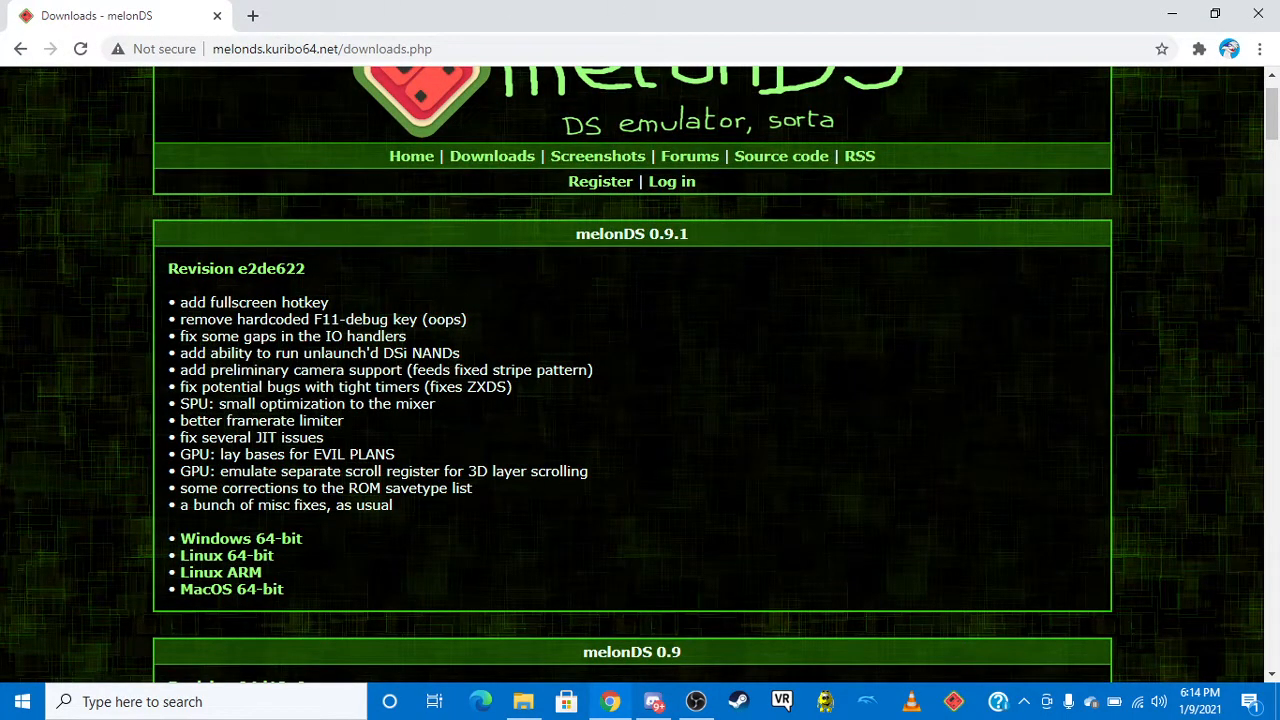
mouse_move(508, 454)
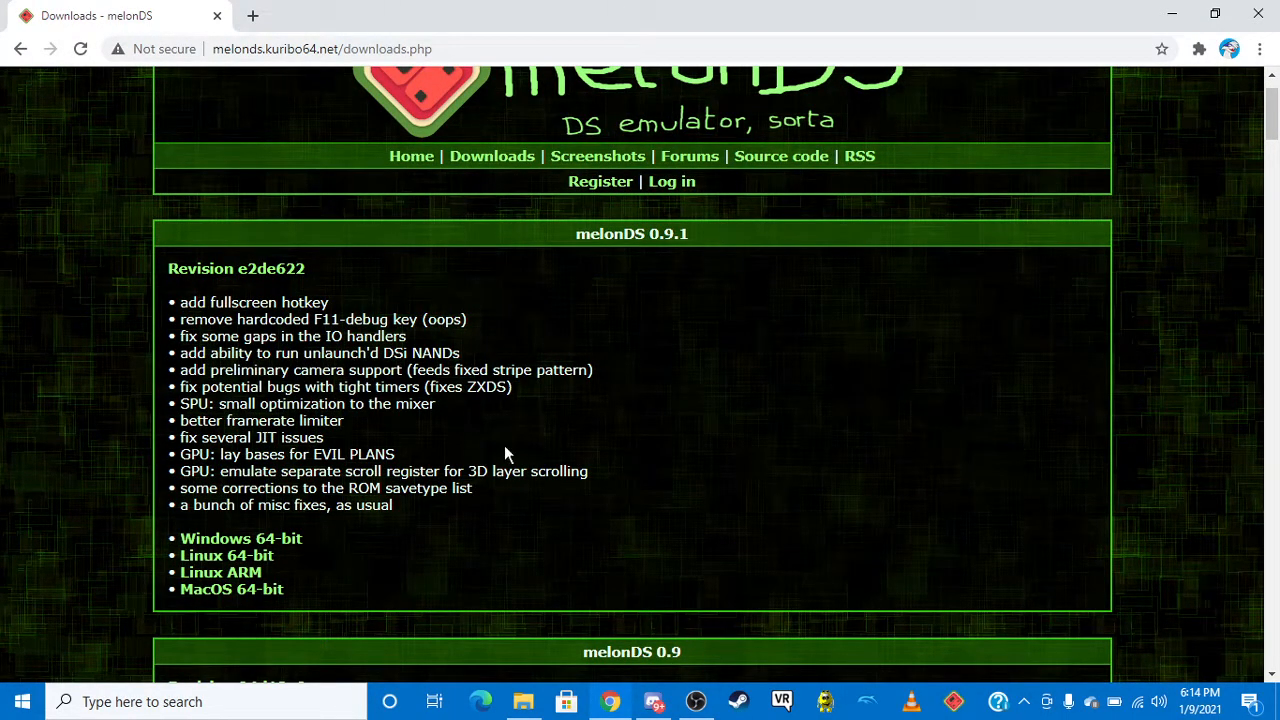
mouse_move(228, 550)
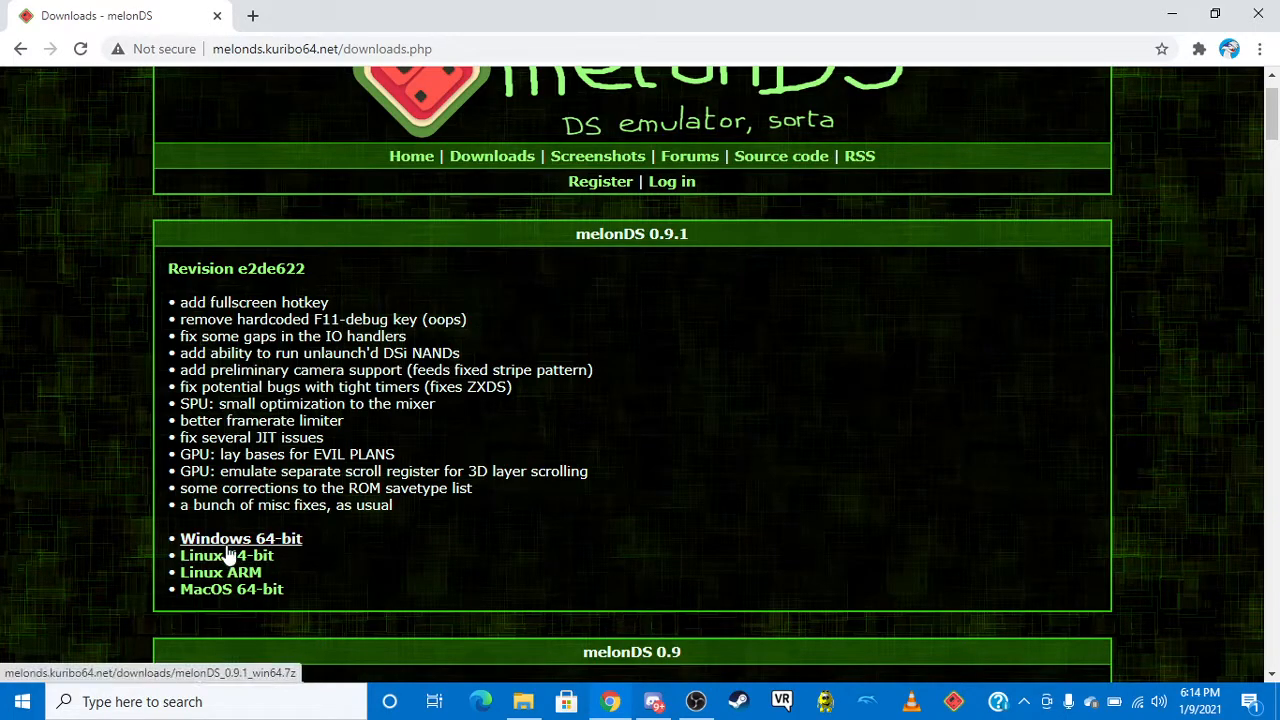
mouse_move(252, 588)
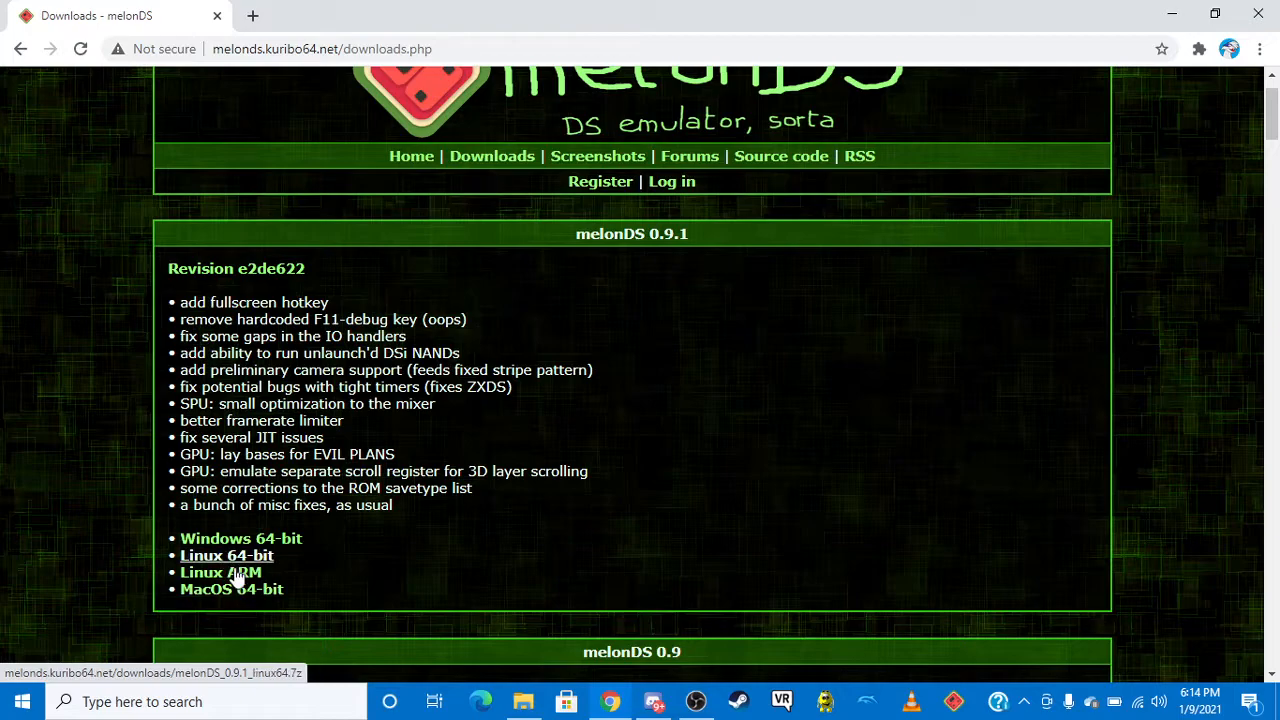
mouse_move(238, 560)
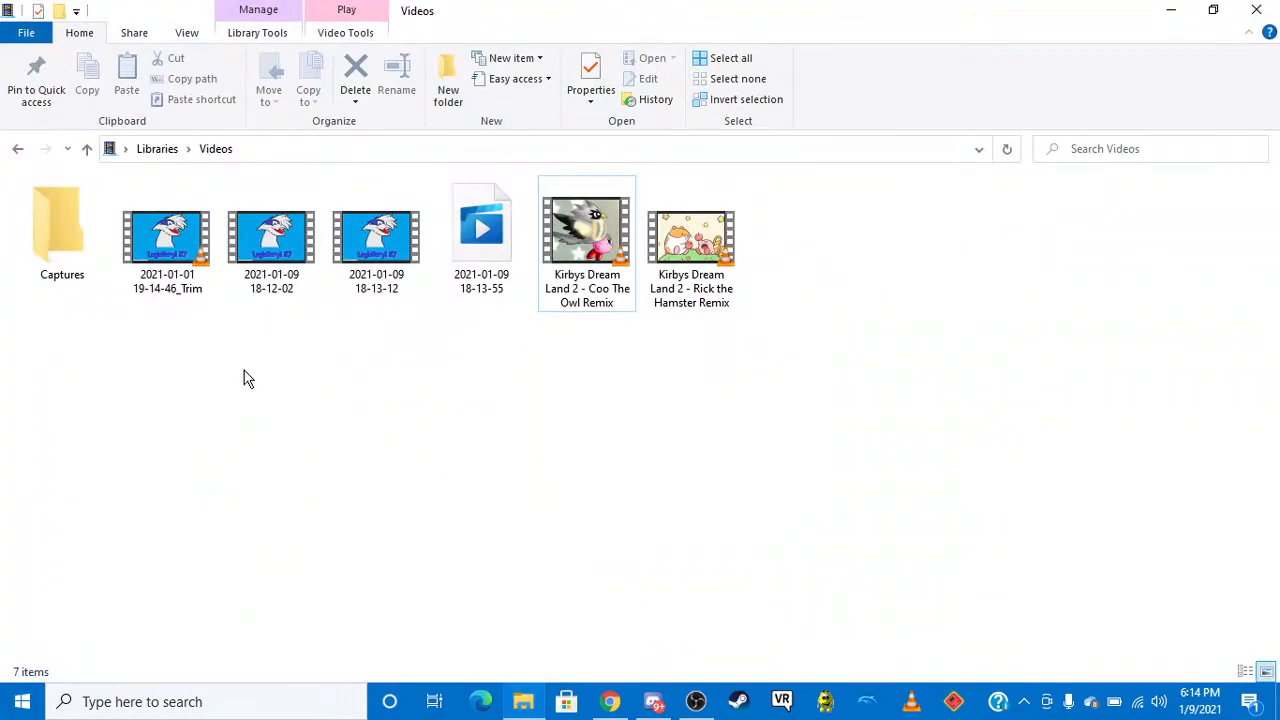
- Return to the Libraries overview in File Explorer
left_click(156, 148)
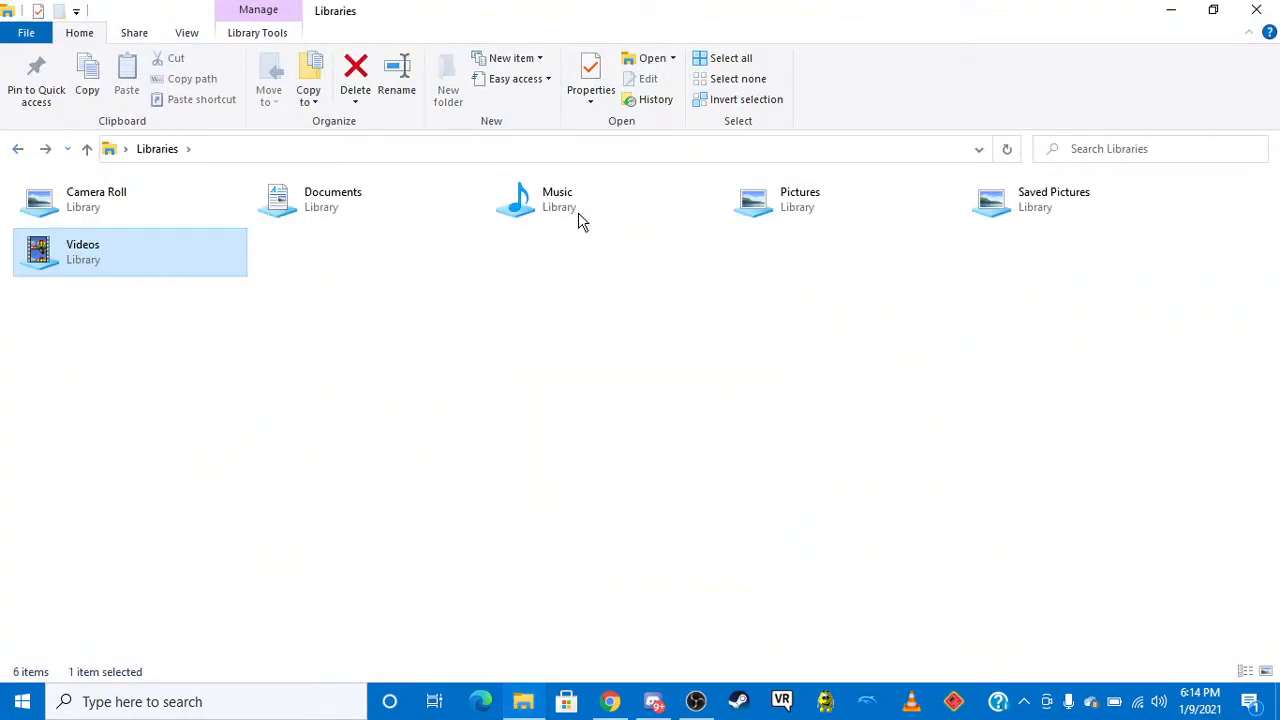
mouse_move(844, 704)
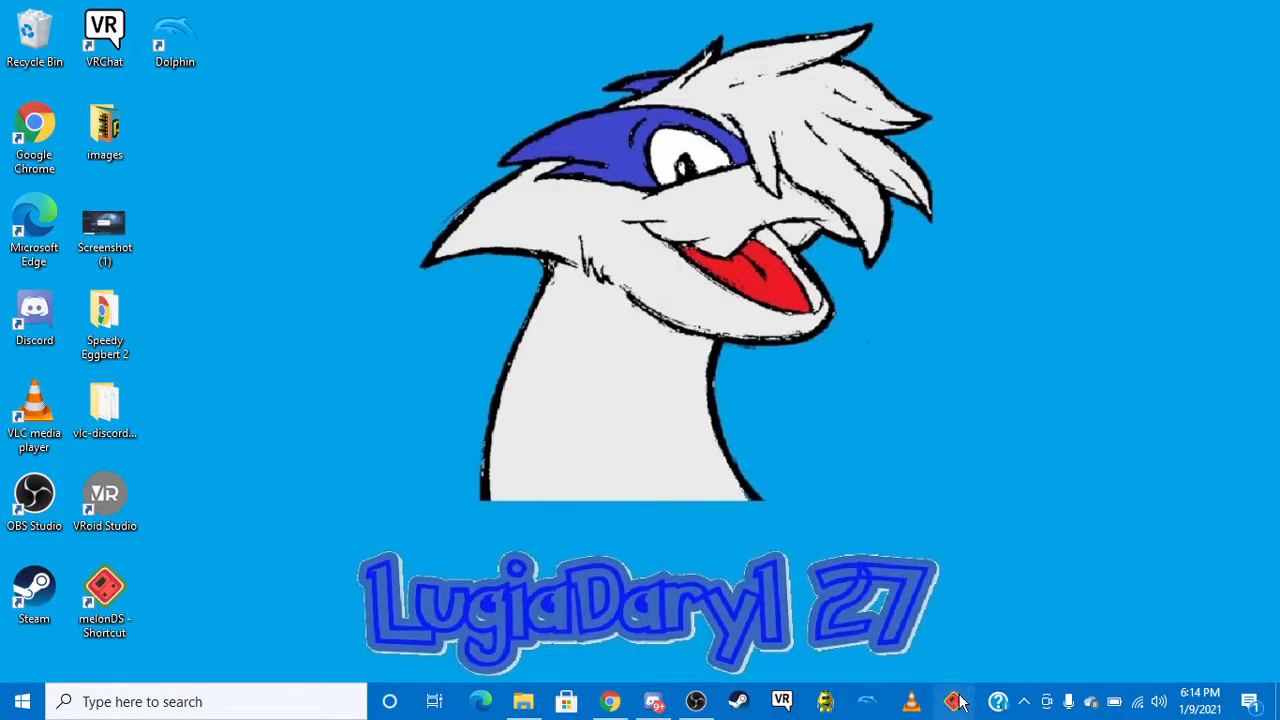
- Launch melonDS and show the DS-mode tab with bios9.bin, bios7.bin and firmware.bin paths set
left_click(960, 700)
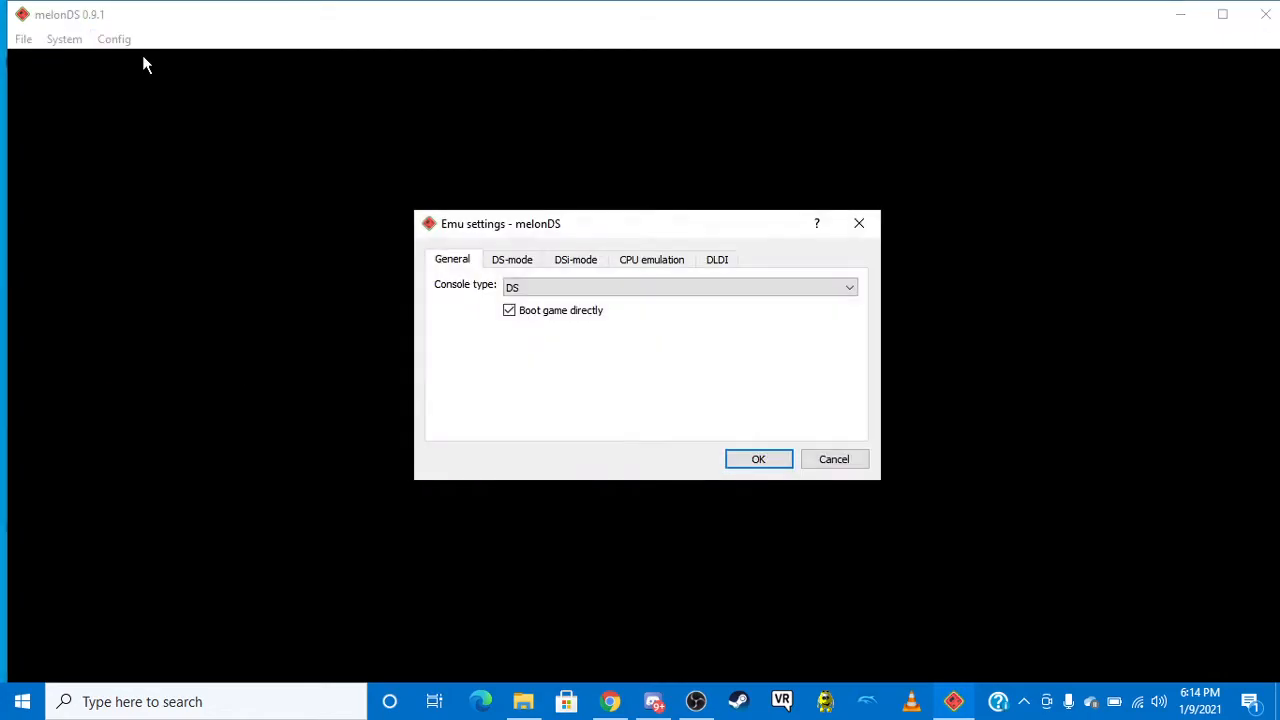
left_click(512, 260)
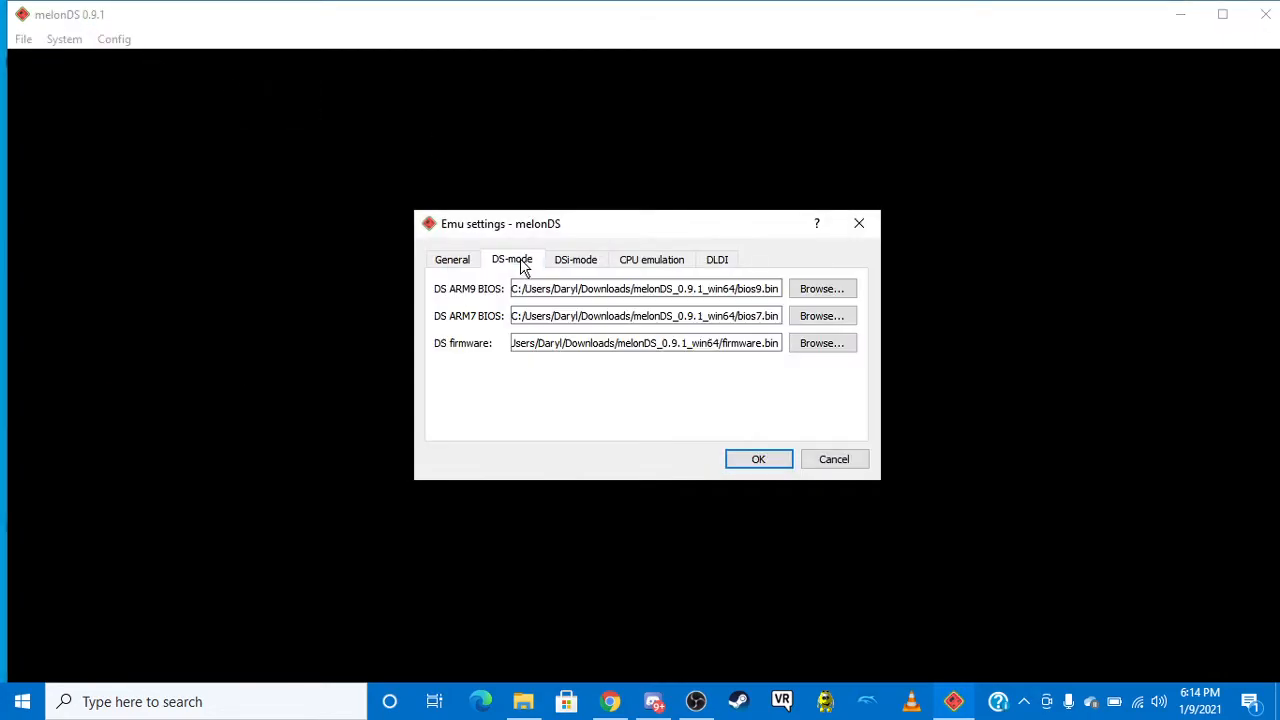
mouse_move(876, 380)
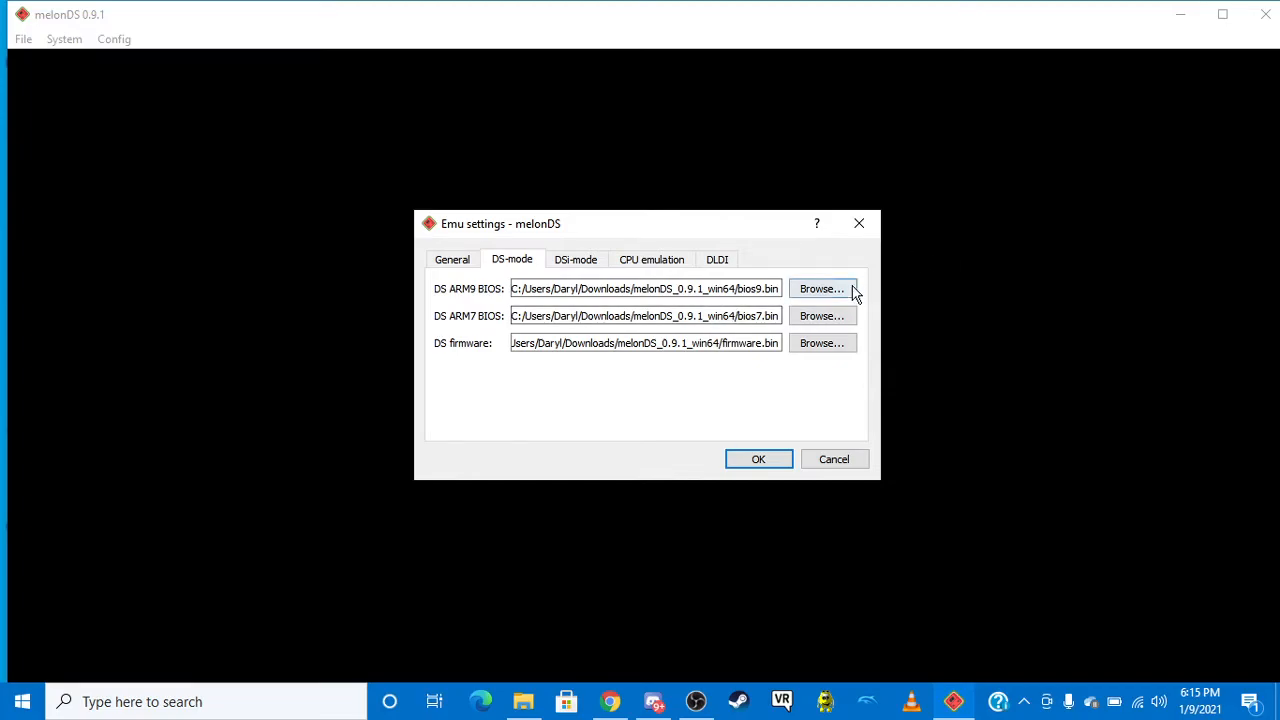
mouse_move(760, 374)
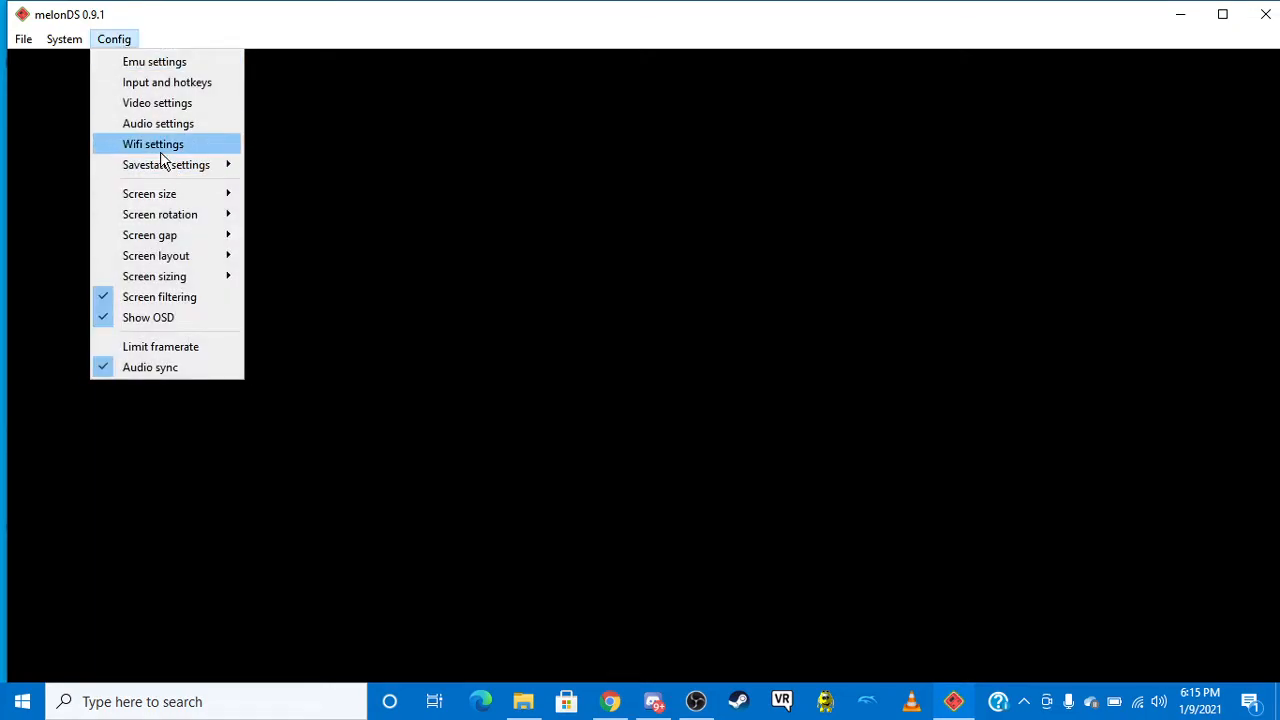
- Keep Wi-Fi in Indirect Mode and confirm the settings before Mario Kart DS runs
left_click(152, 144)
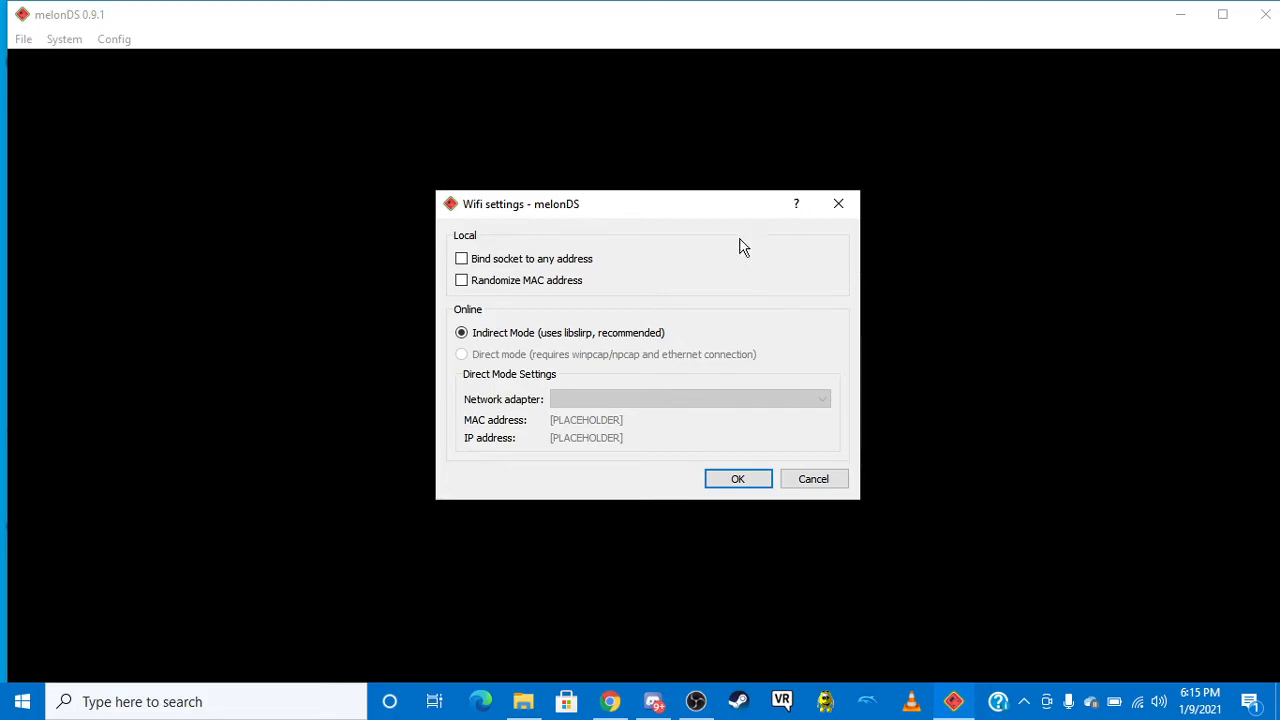
mouse_move(752, 444)
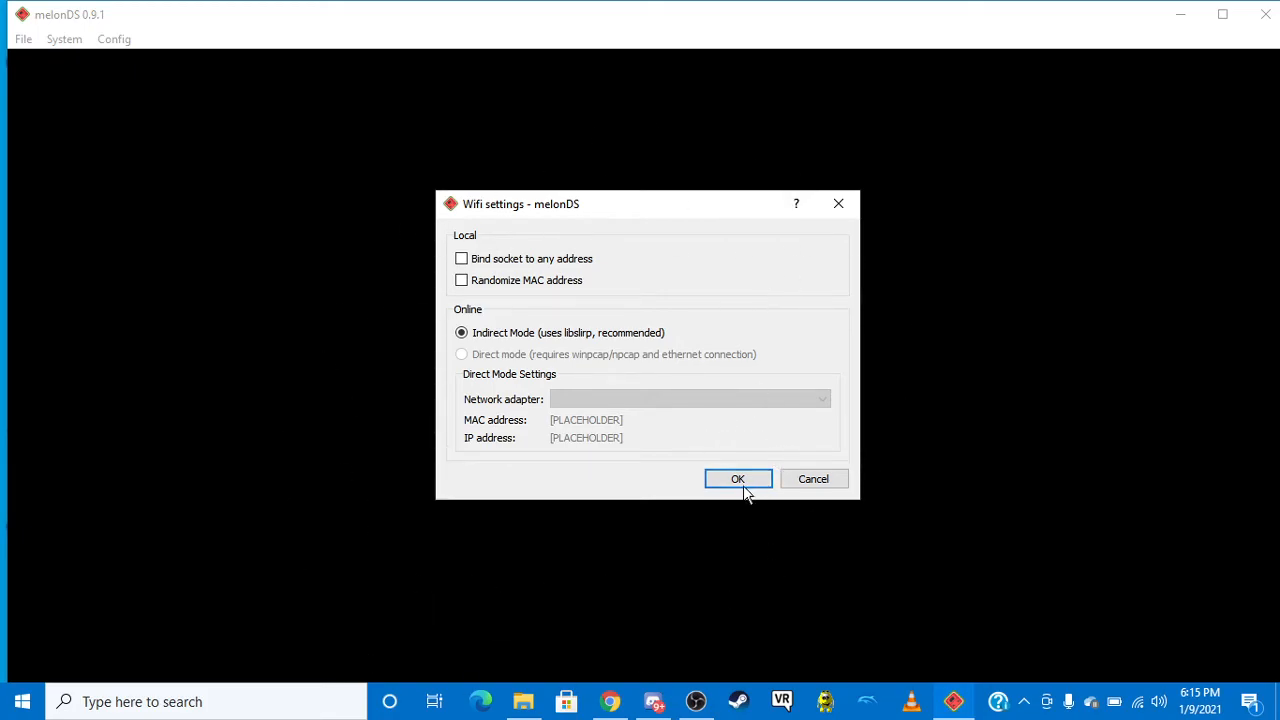
left_click(738, 478)
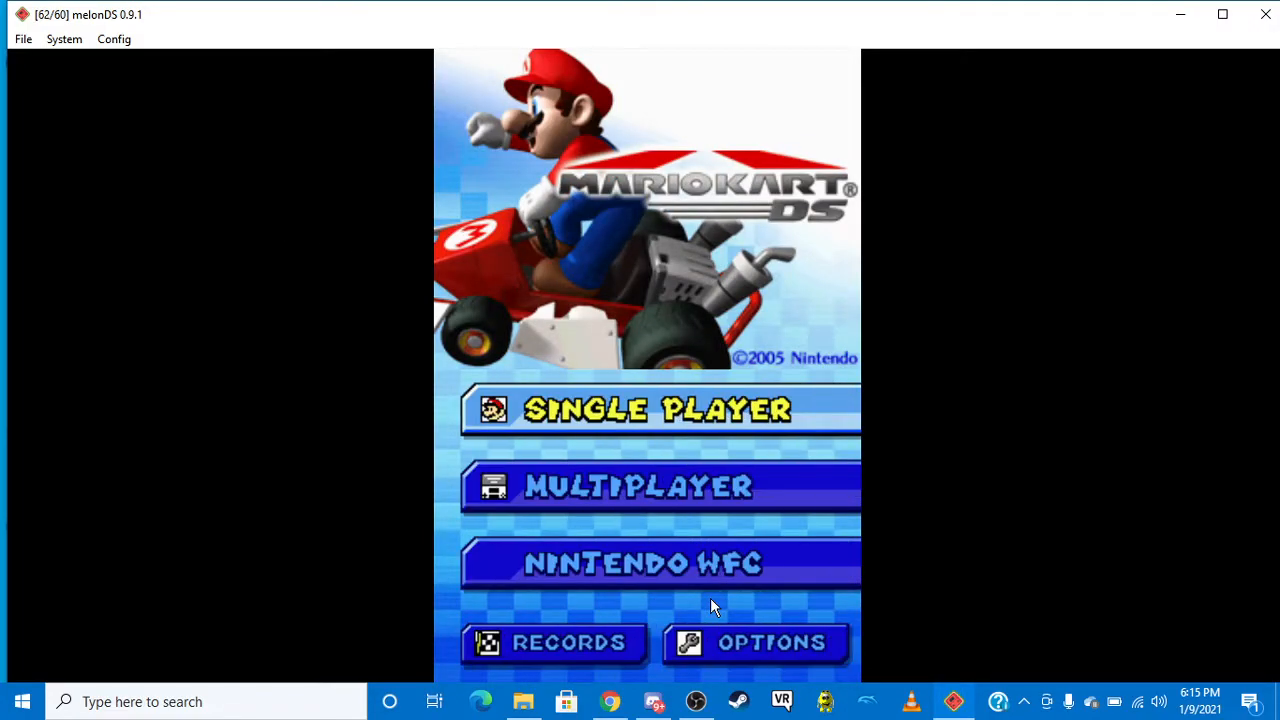
- Enter the game's Nintendo WFC menu and reach the Wi-Fi Connection Setup listing the three slots
left_click(660, 564)
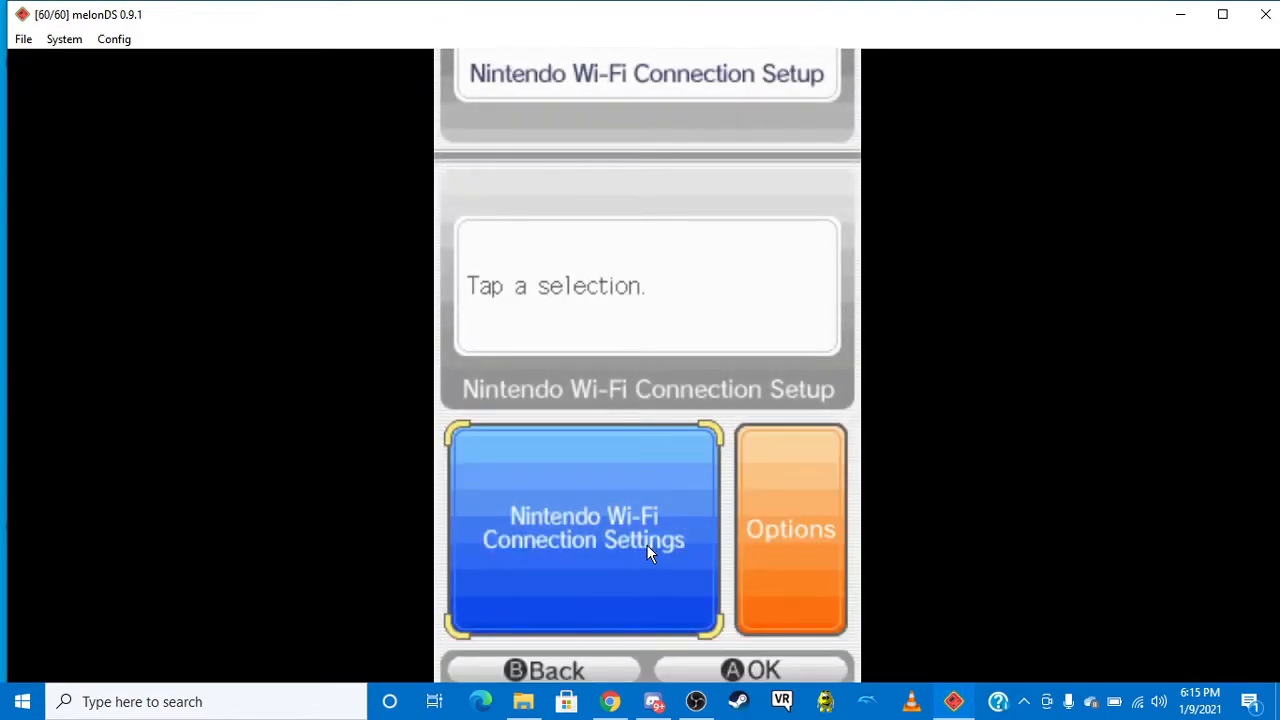
left_click(582, 528)
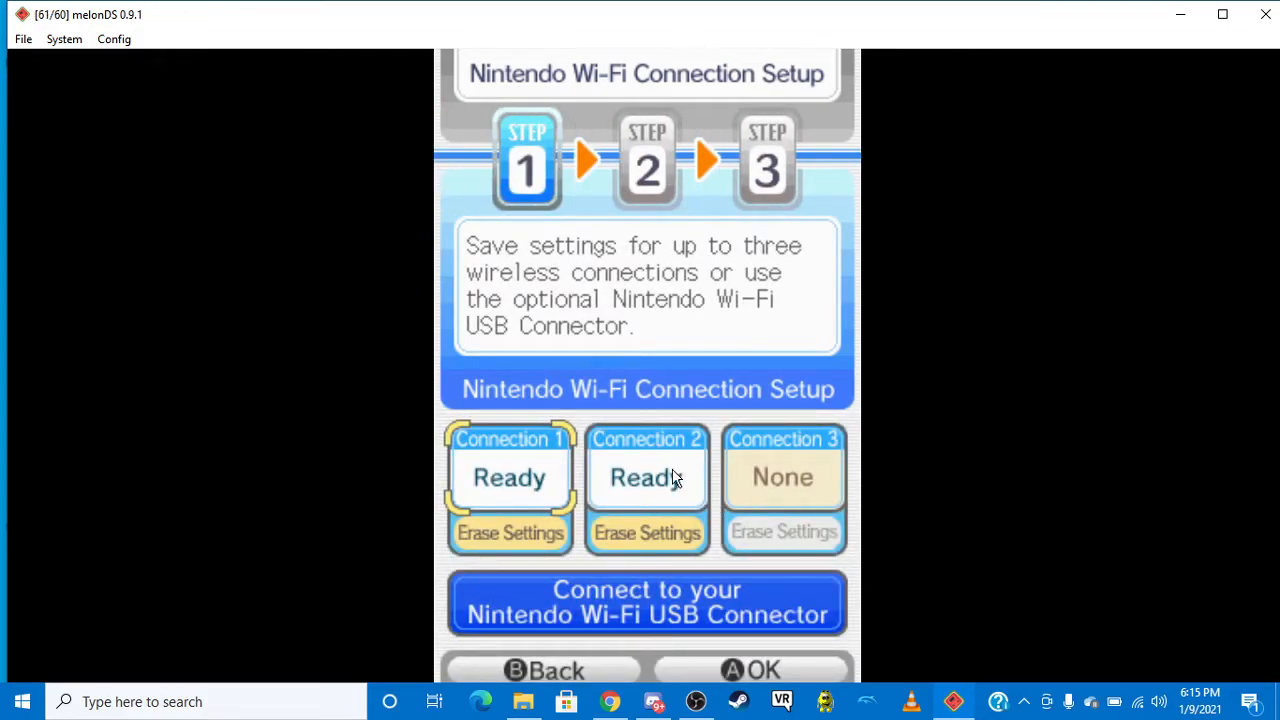
mouse_move(556, 558)
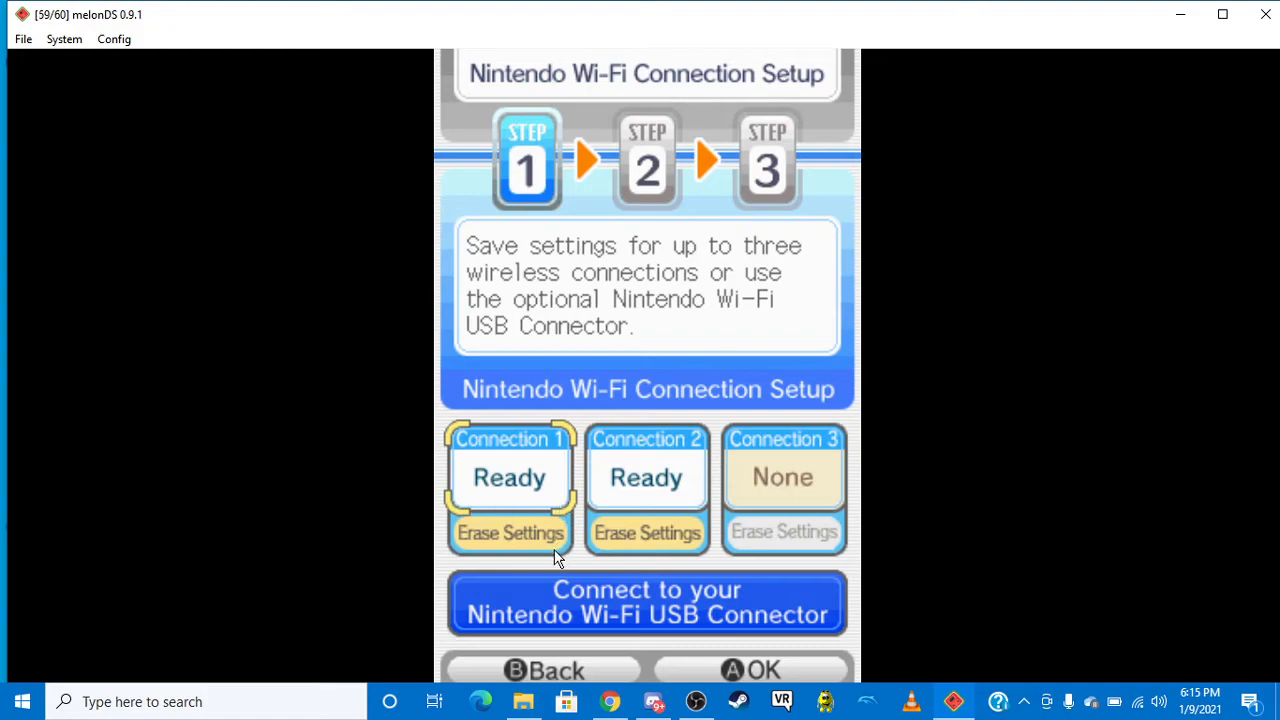
mouse_move(624, 486)
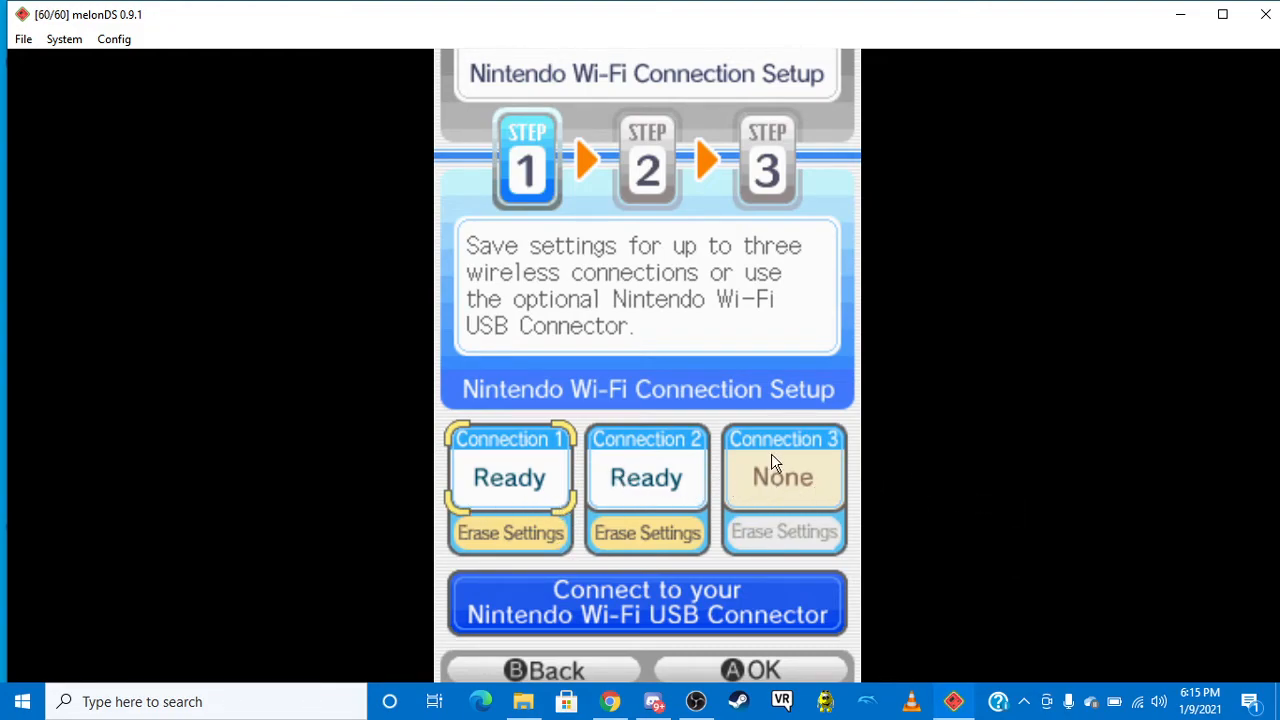
mouse_move(652, 460)
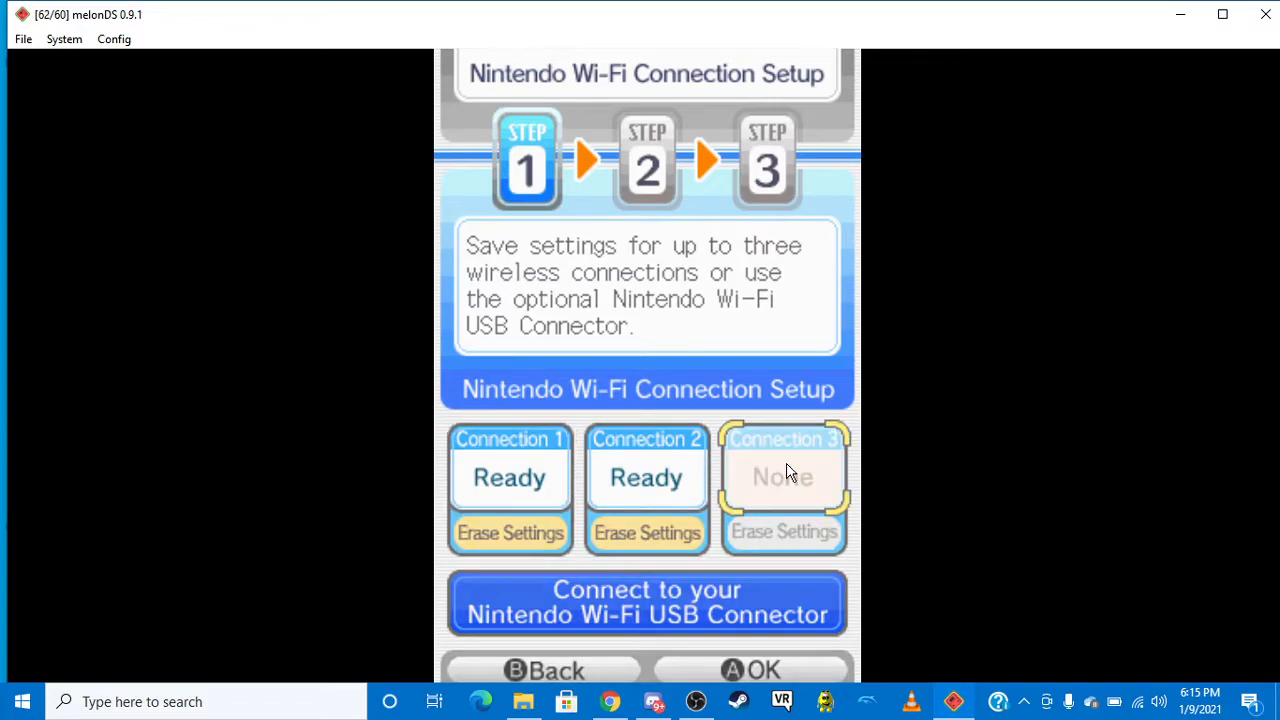
- Search Connection 3 for access points, find melonAP, and return to its setup options
left_click(784, 476)
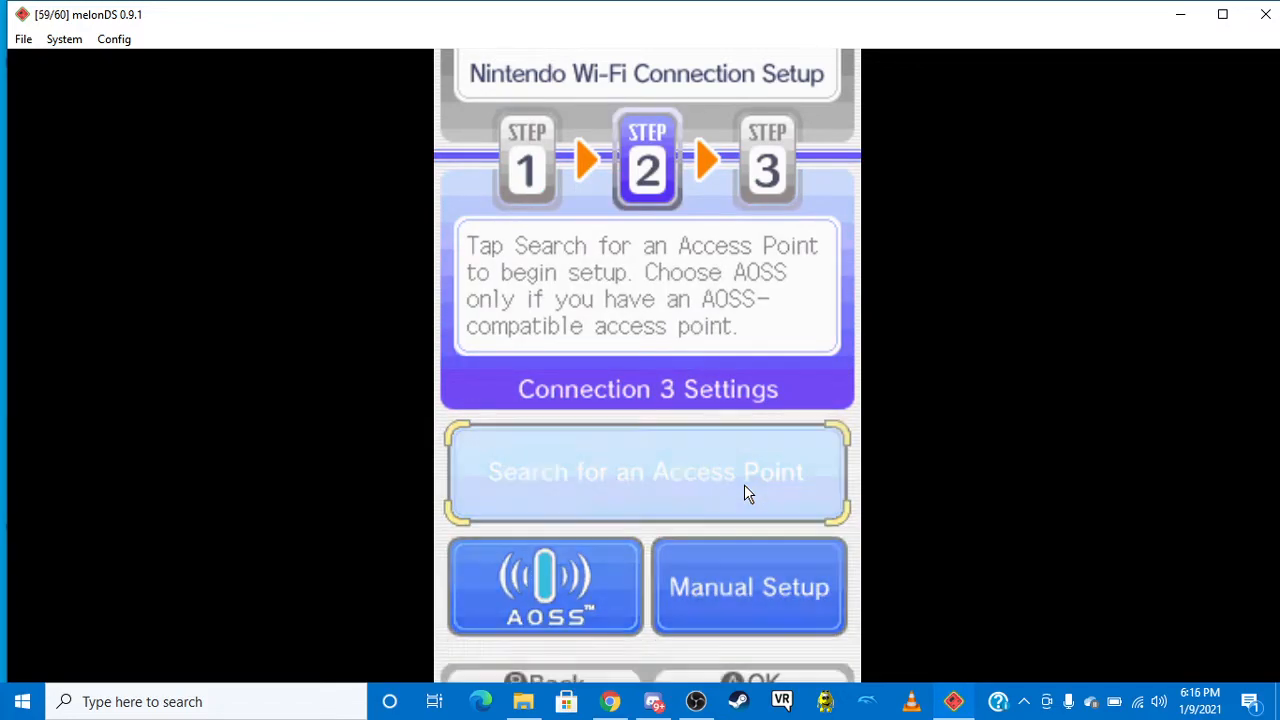
left_click(646, 472)
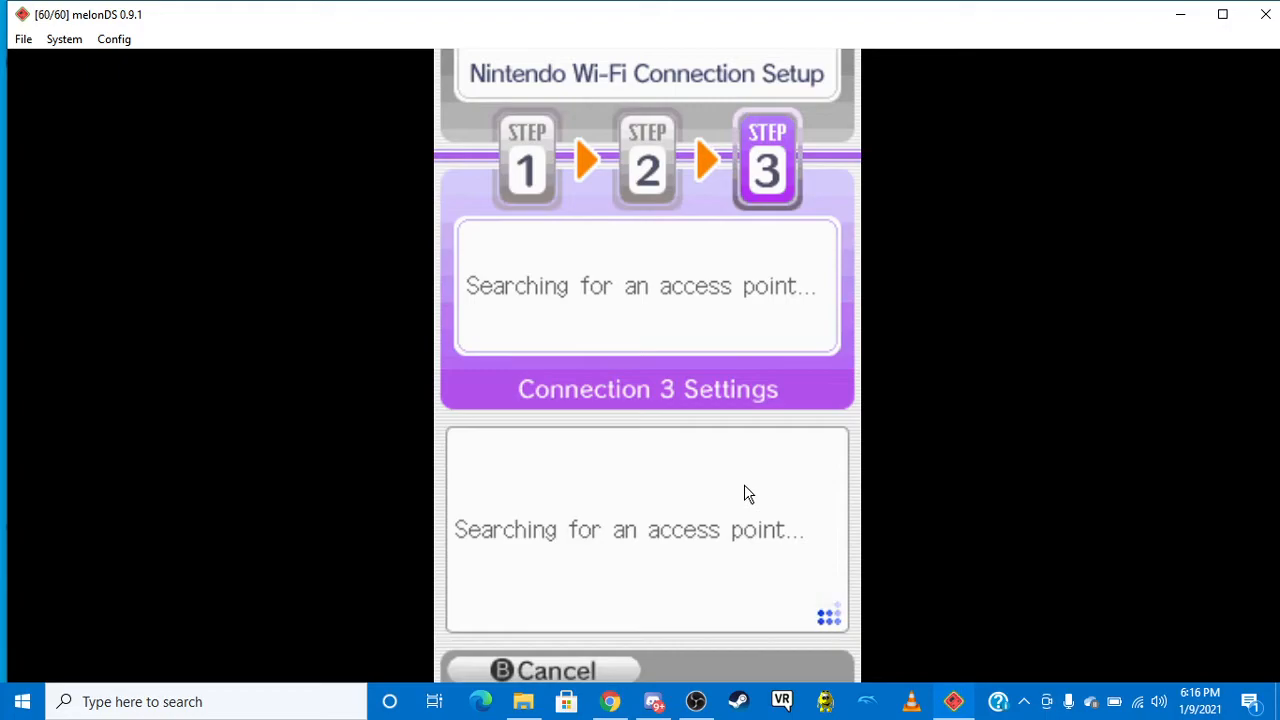
mouse_move(724, 508)
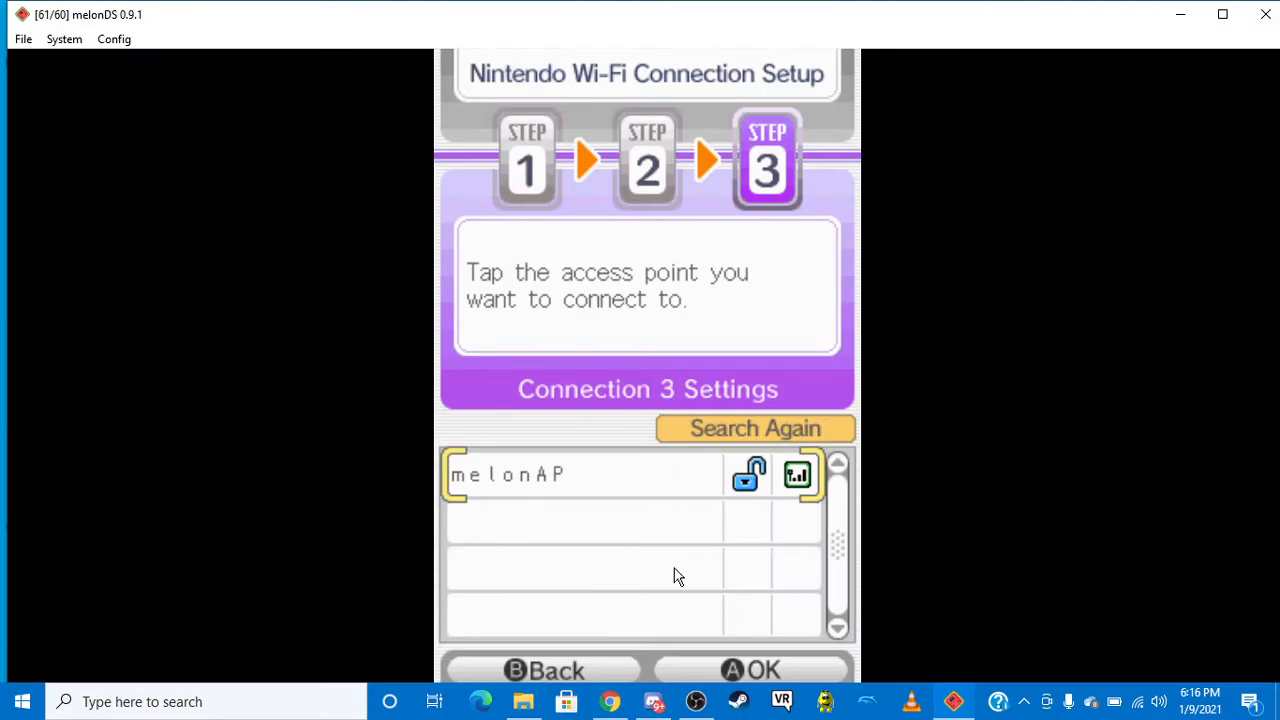
mouse_move(604, 670)
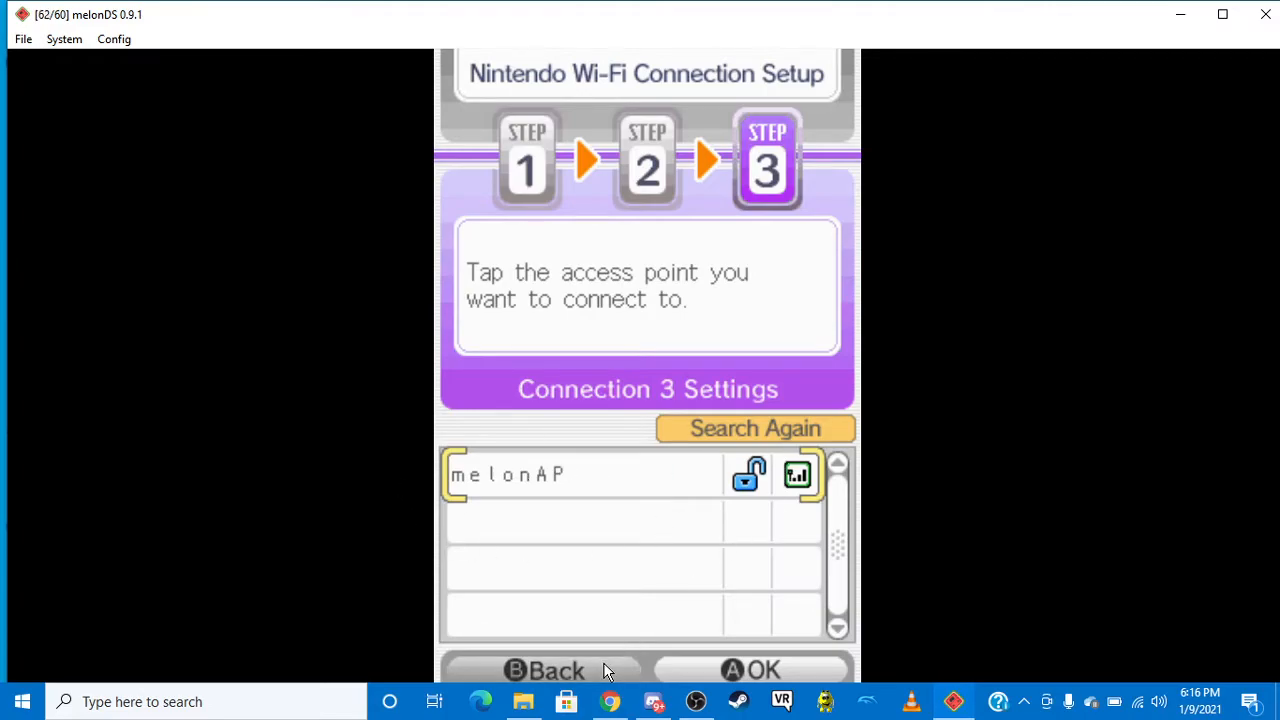
left_click(544, 670)
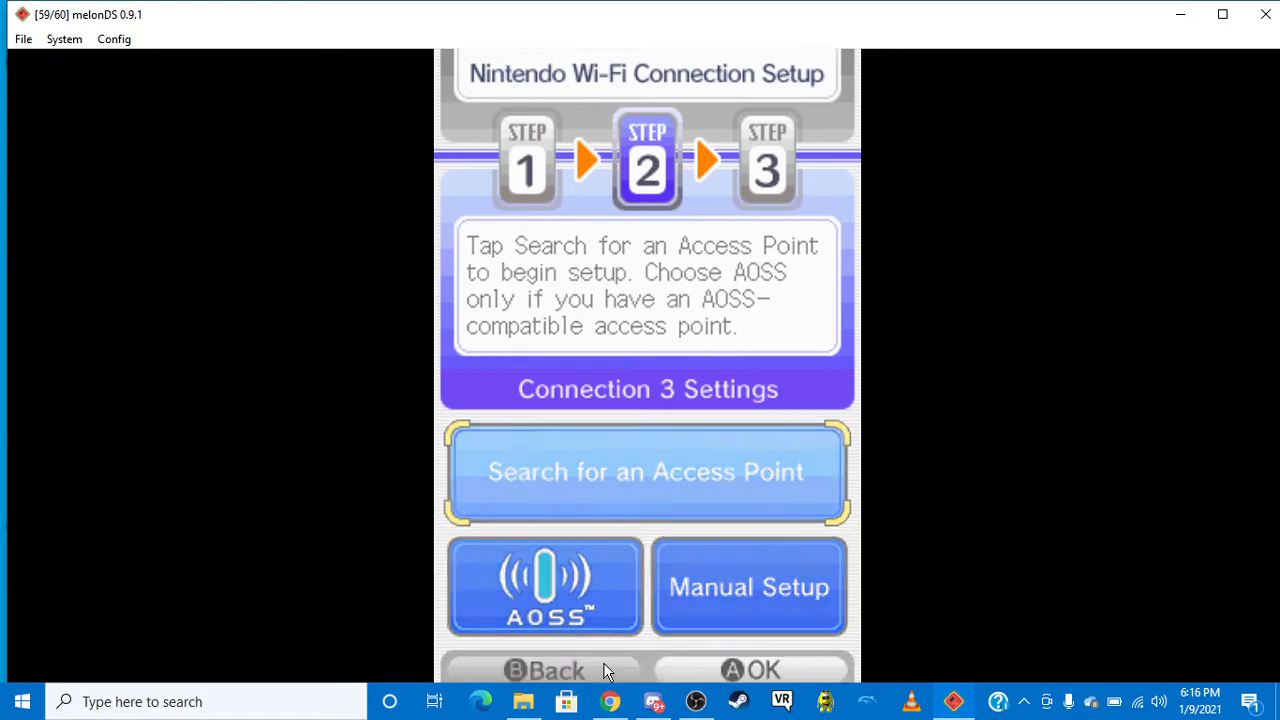
- Review Connection 2's manual settings, leaving primary DNS 164.132.44.106 and secondary 8.8.8.8 unchanged
left_click(748, 588)
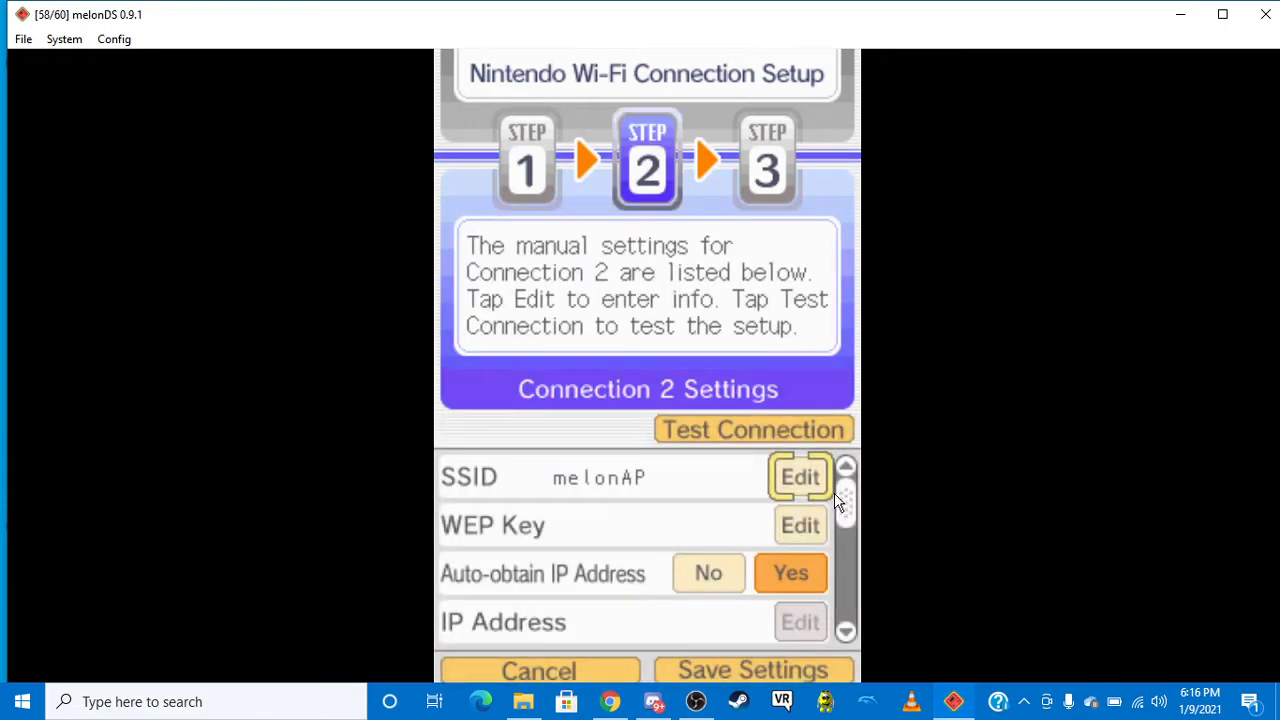
scroll("down", 3)
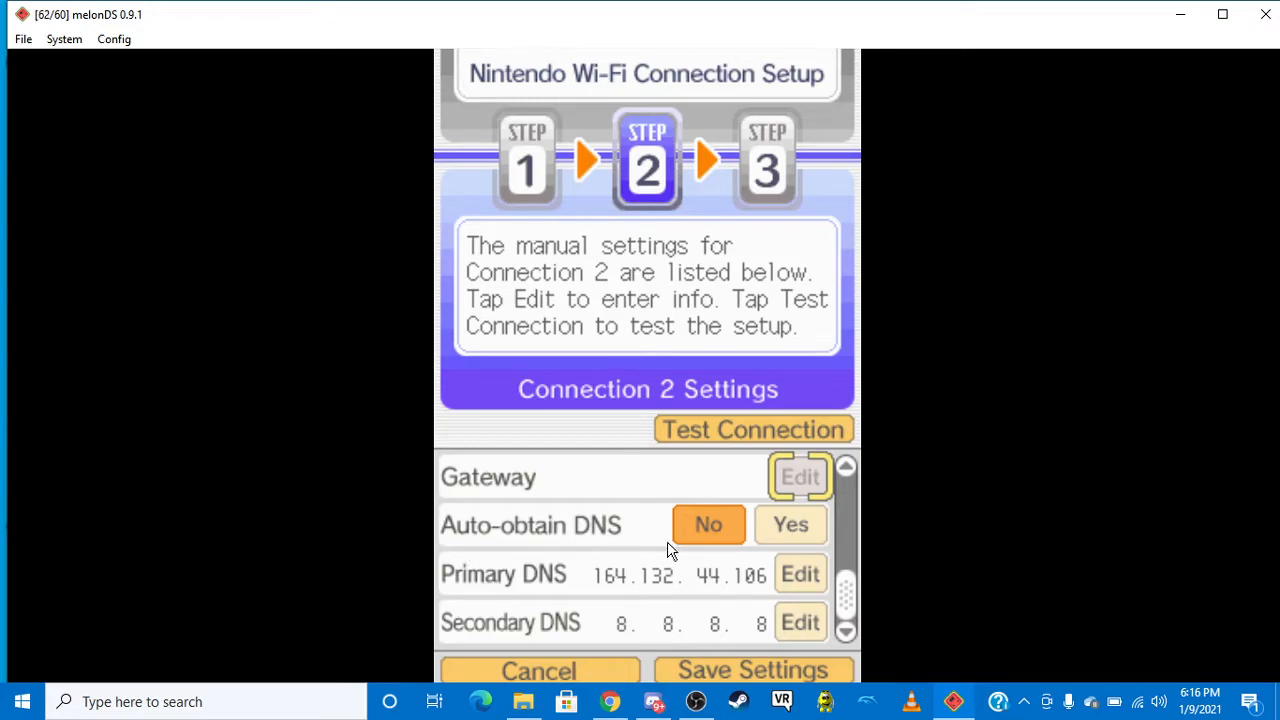
mouse_move(730, 524)
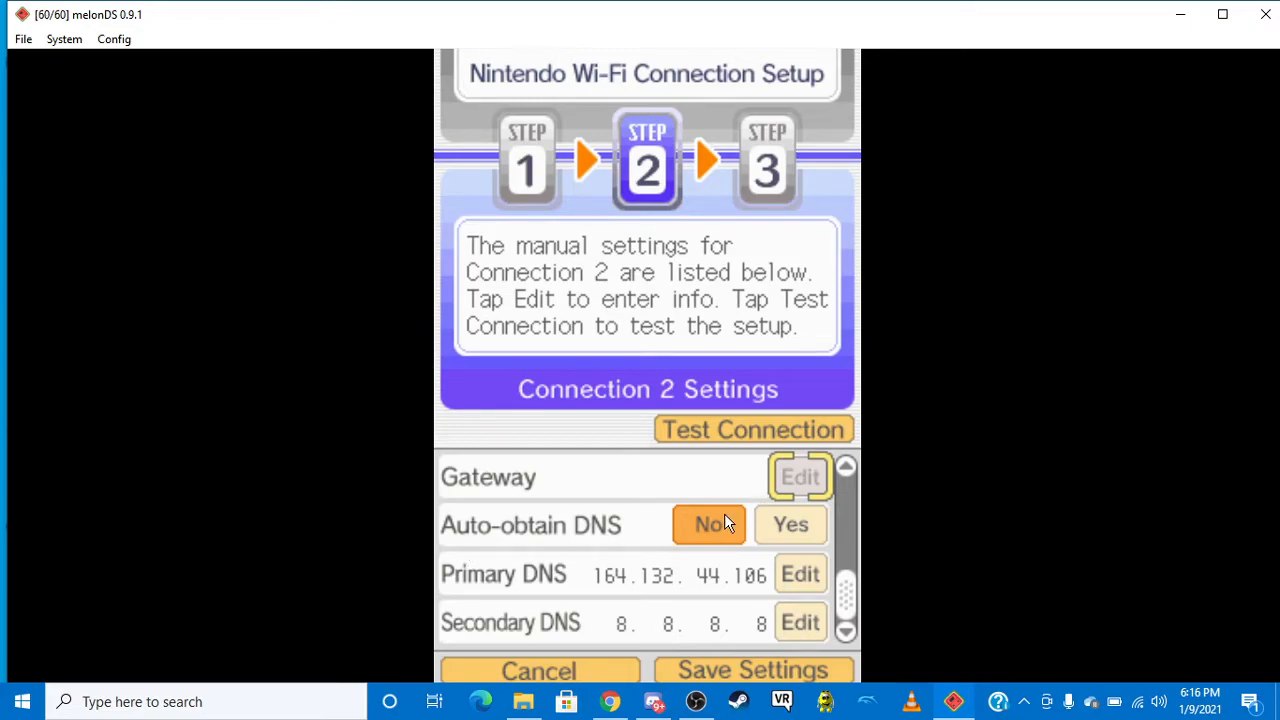
mouse_move(564, 584)
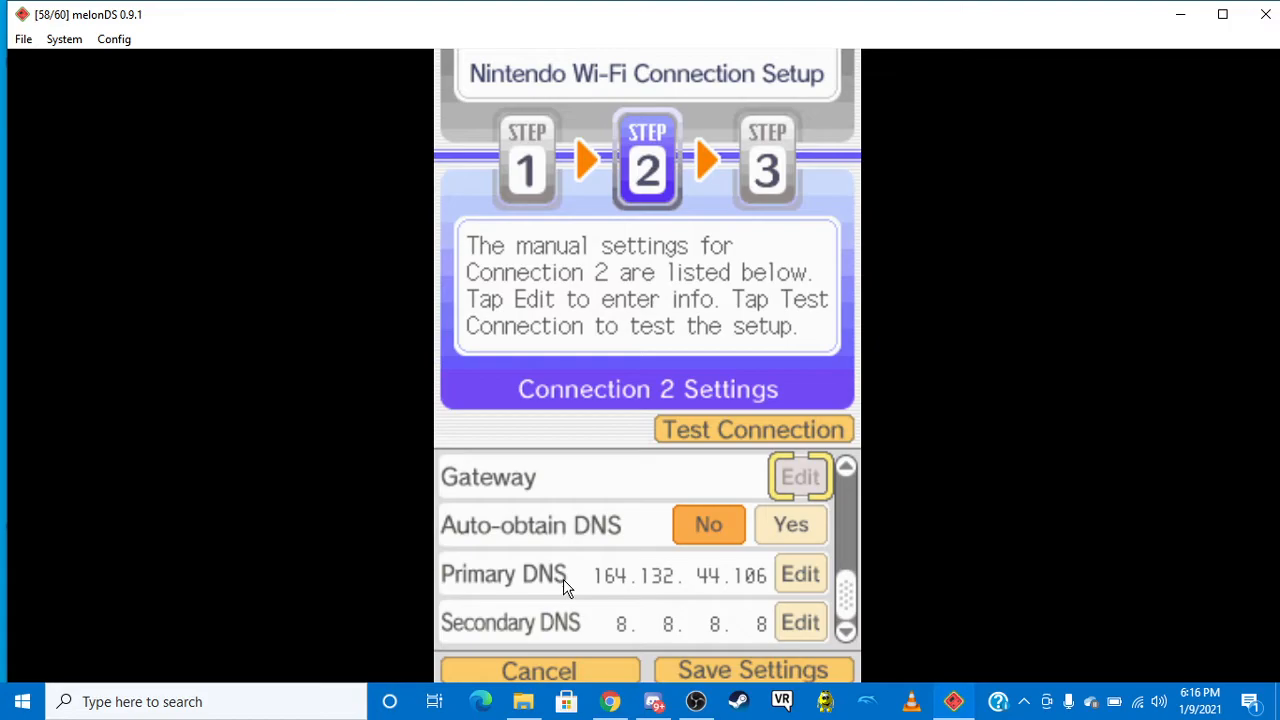
mouse_move(600, 602)
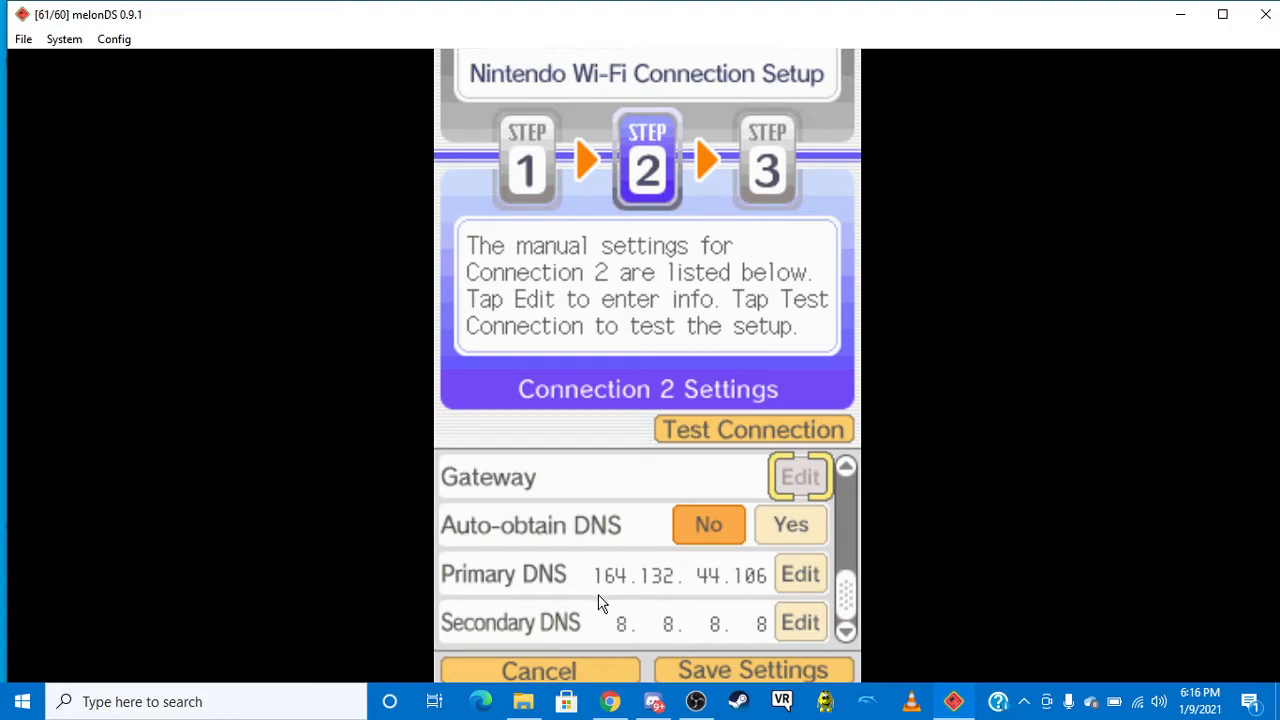
mouse_move(670, 608)
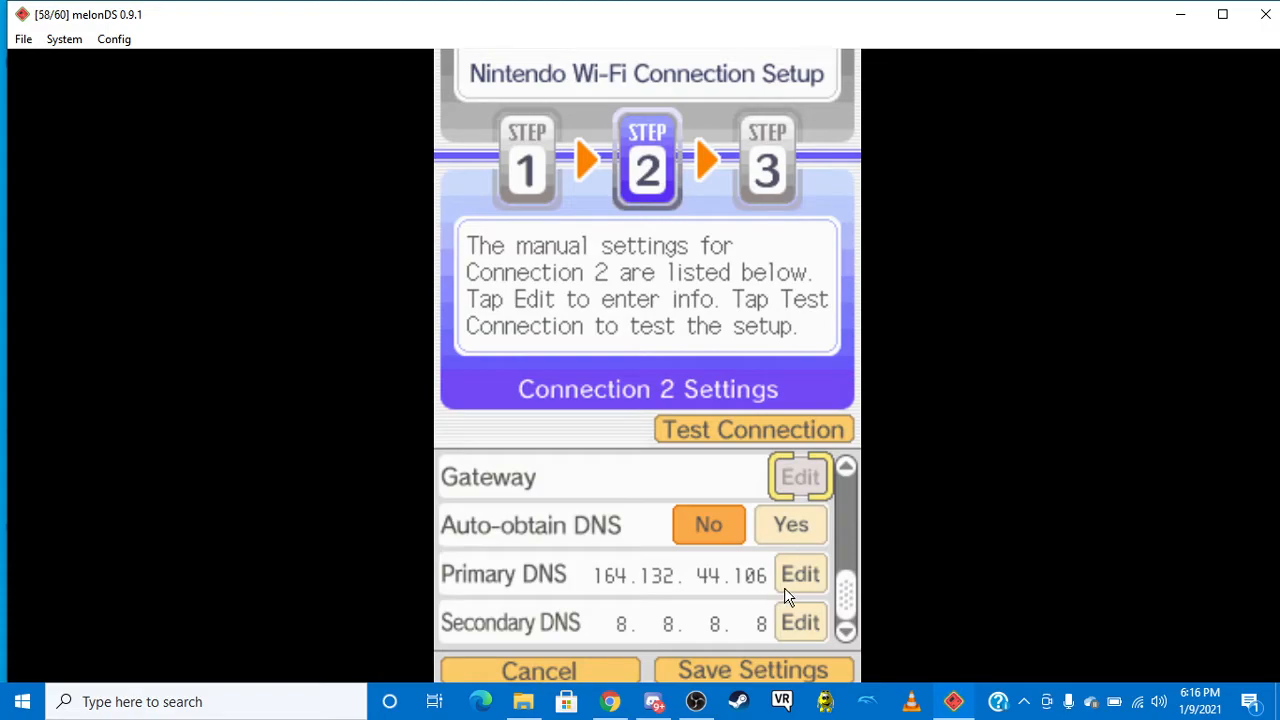
mouse_move(844, 584)
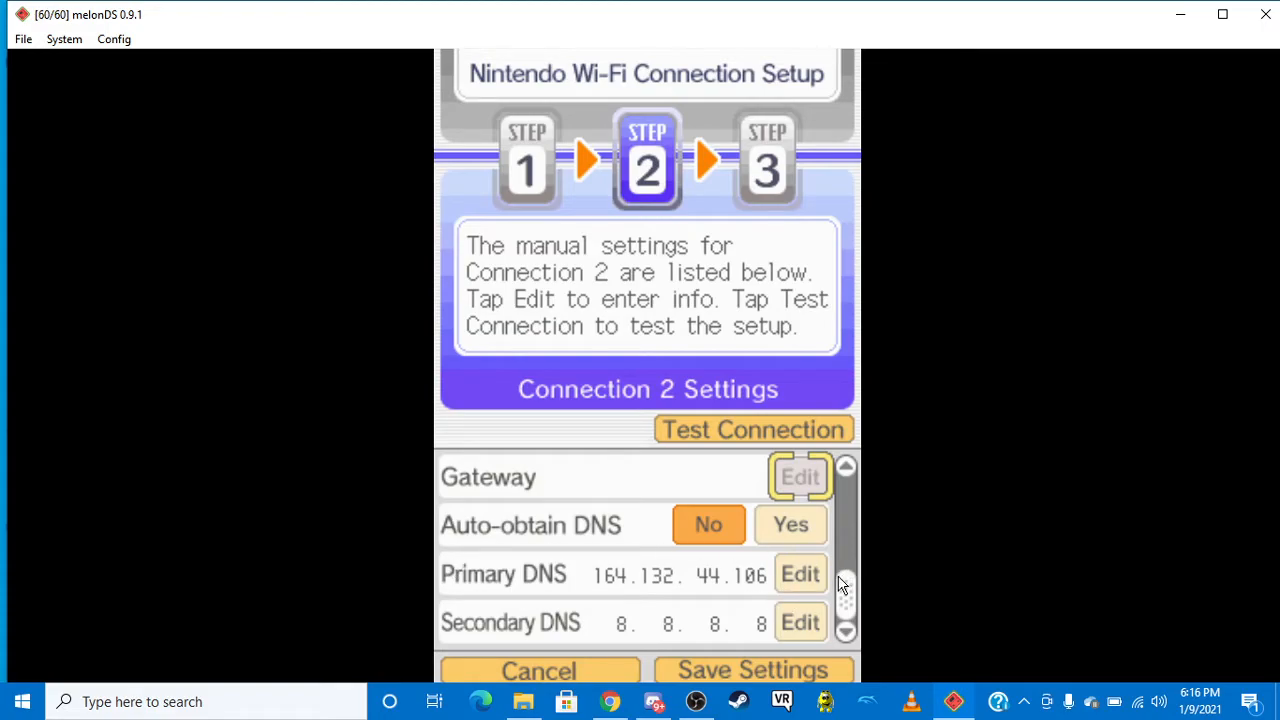
mouse_move(452, 640)
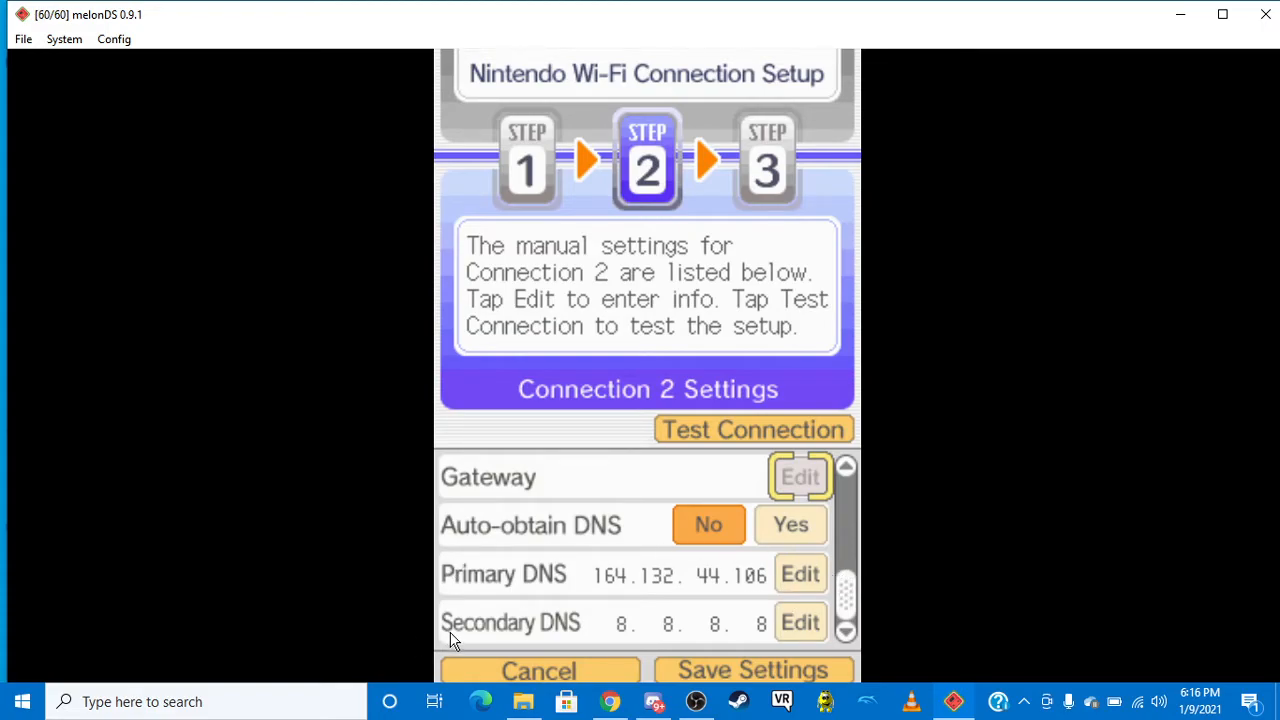
mouse_move(672, 630)
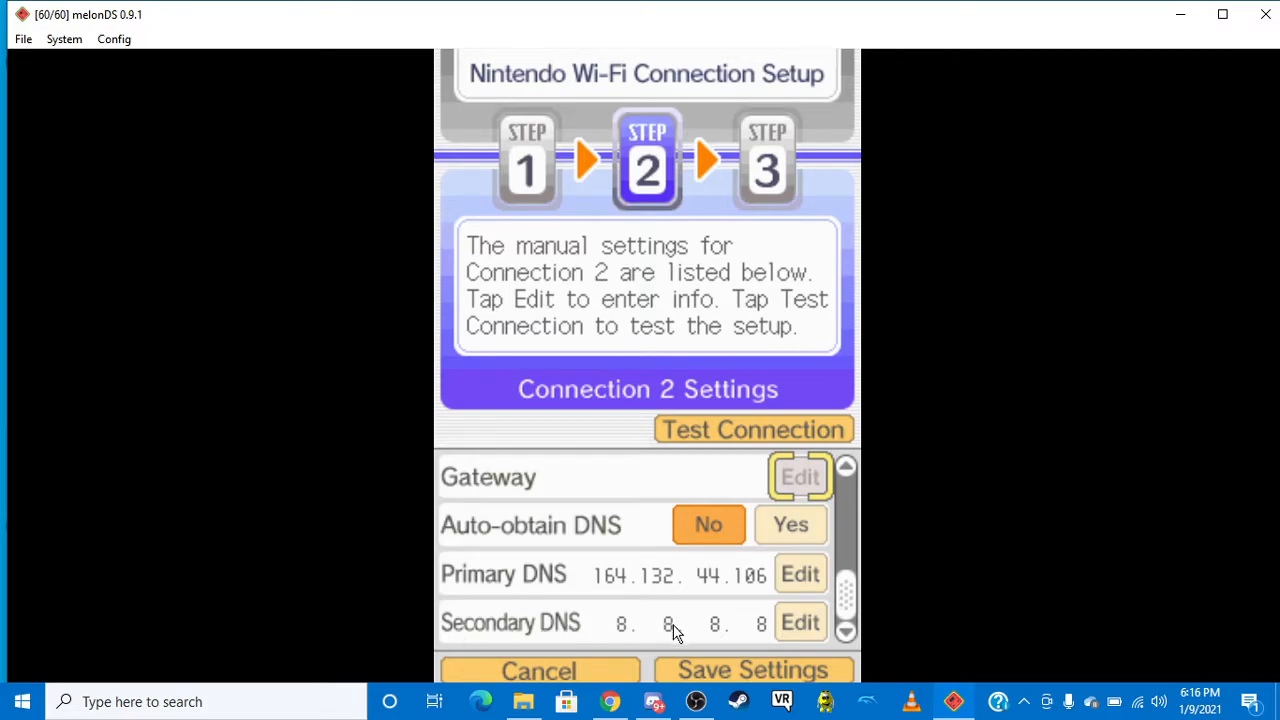
left_click(800, 622)
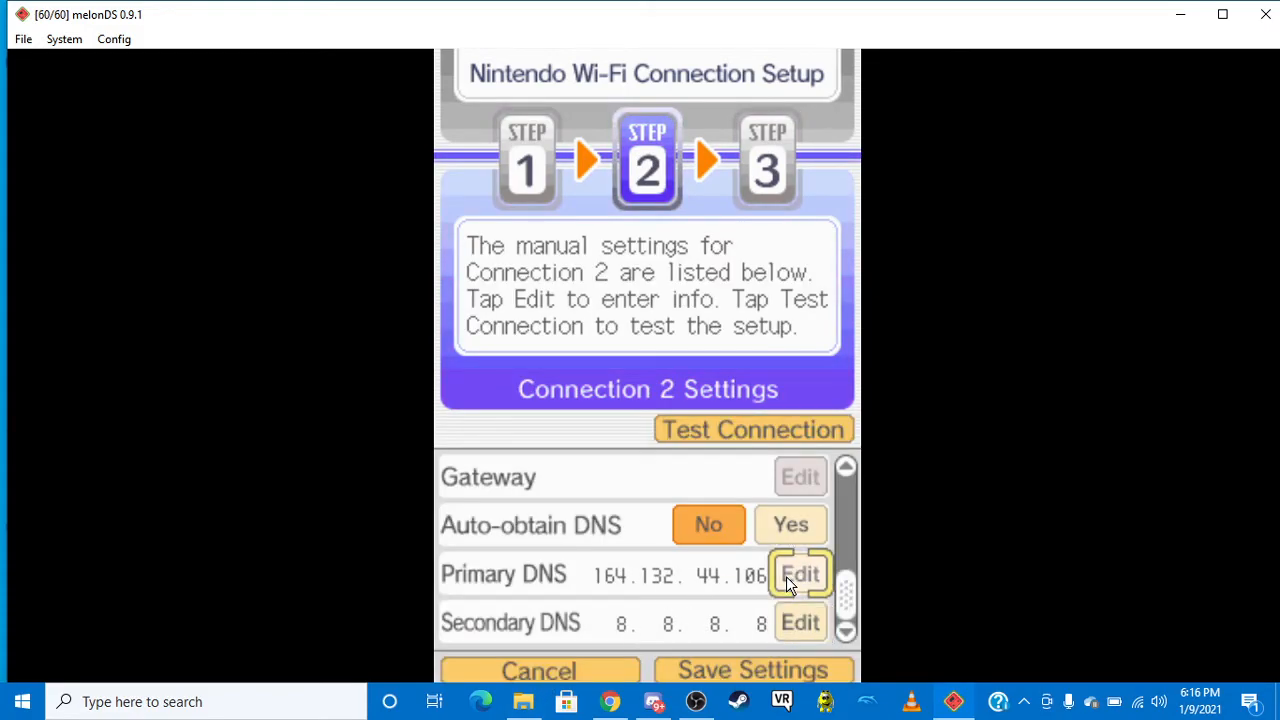
left_click(800, 574)
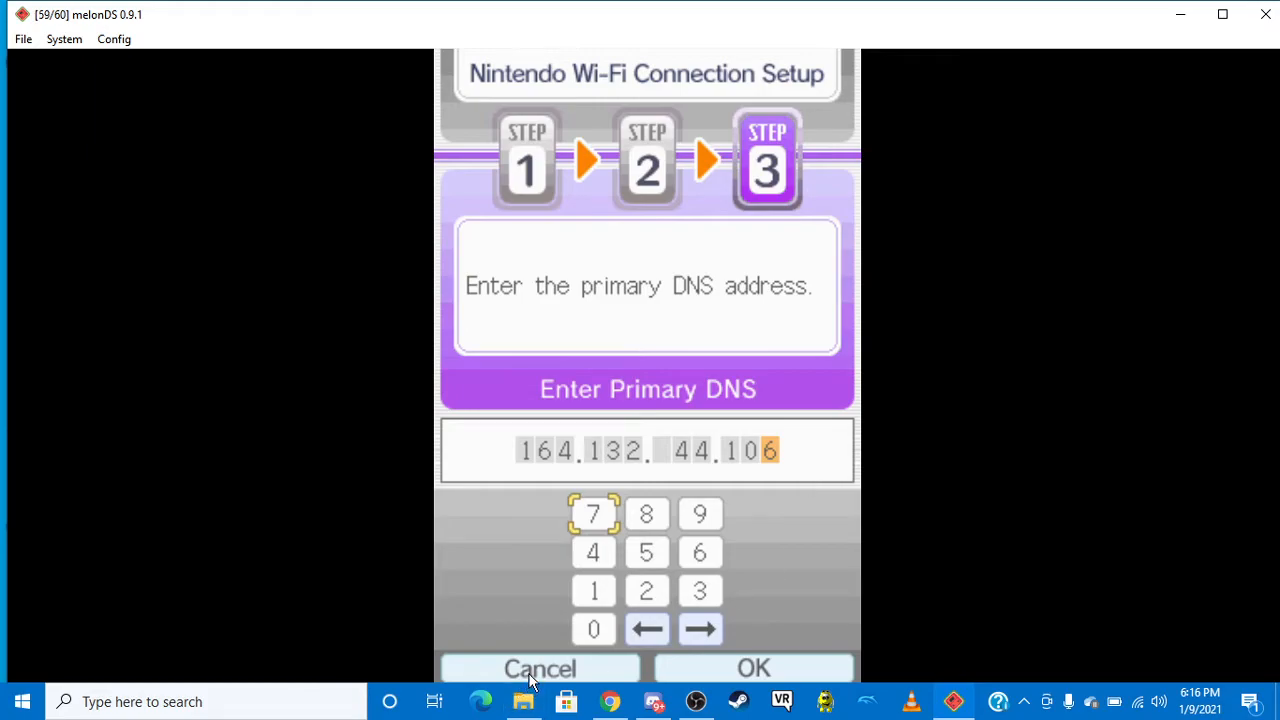
left_click(752, 668)
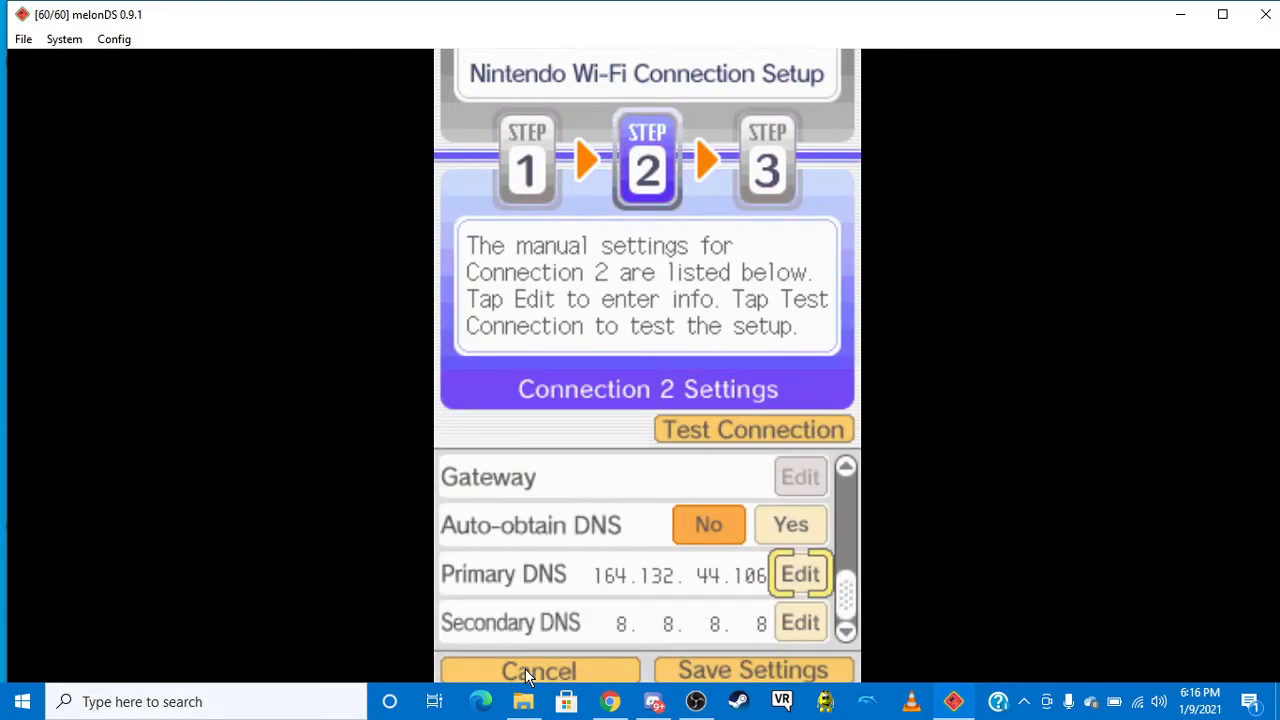
- Save Connection 2's settings so Mario Kart DS prompts to connect to Nintendo WFC
left_click(752, 428)
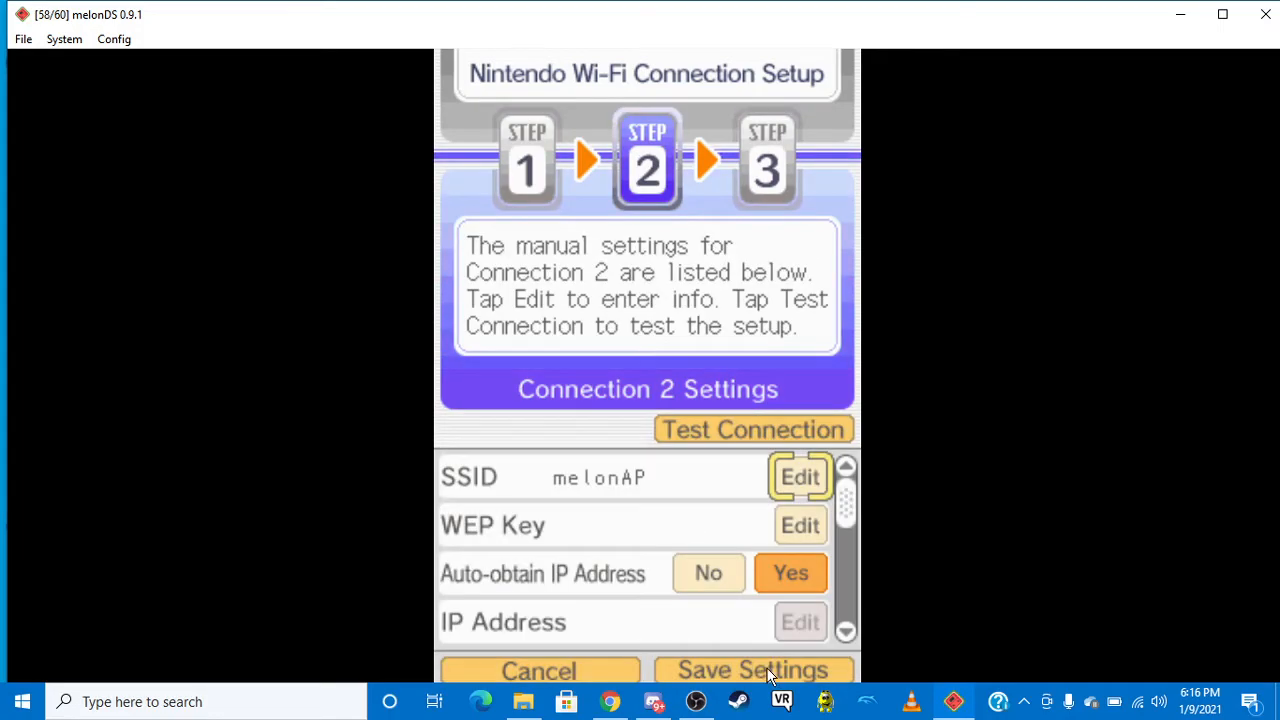
left_click(752, 670)
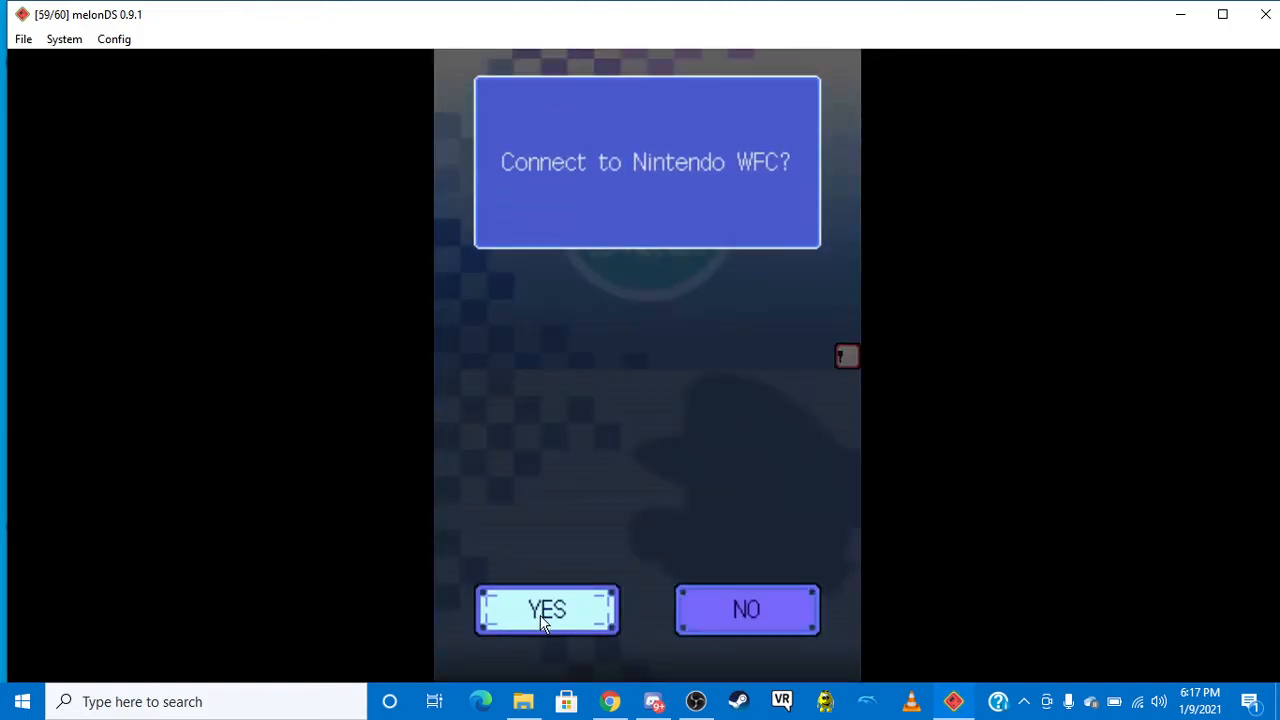
- Connect to Nintendo WFC and confirm a Worldwide versus-opponent match instead of Regional
left_click(546, 610)
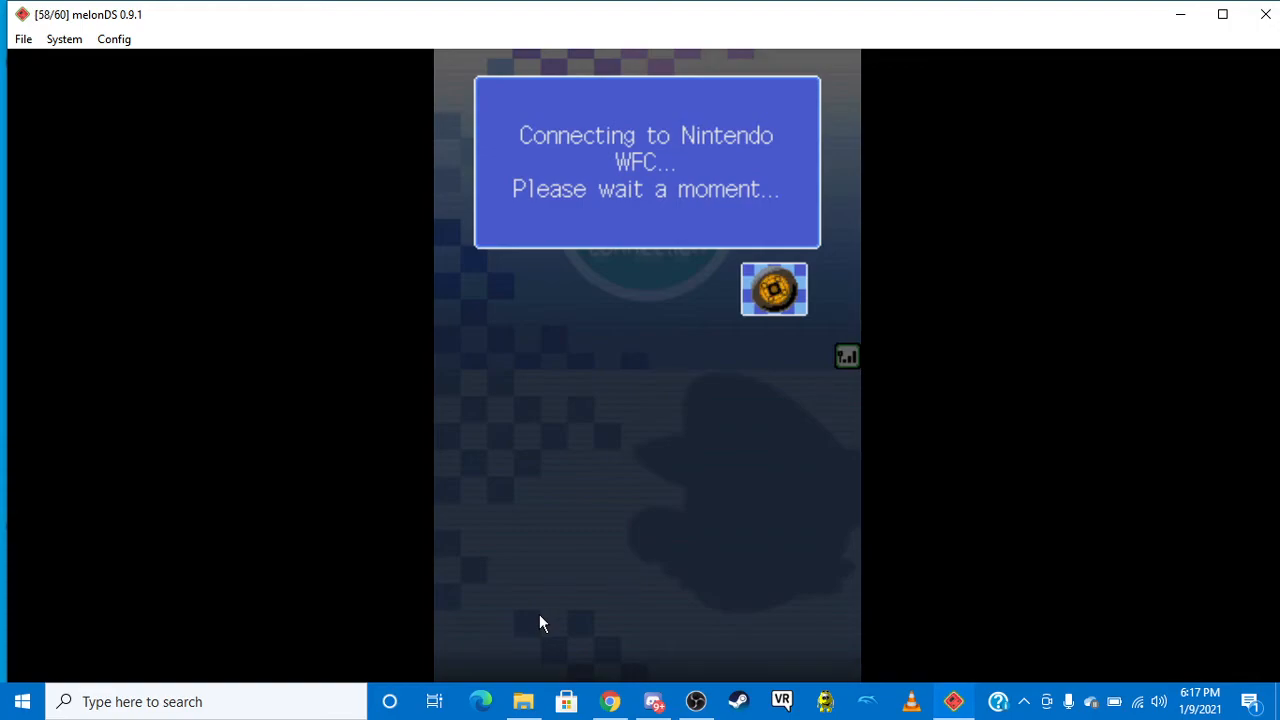
mouse_move(596, 548)
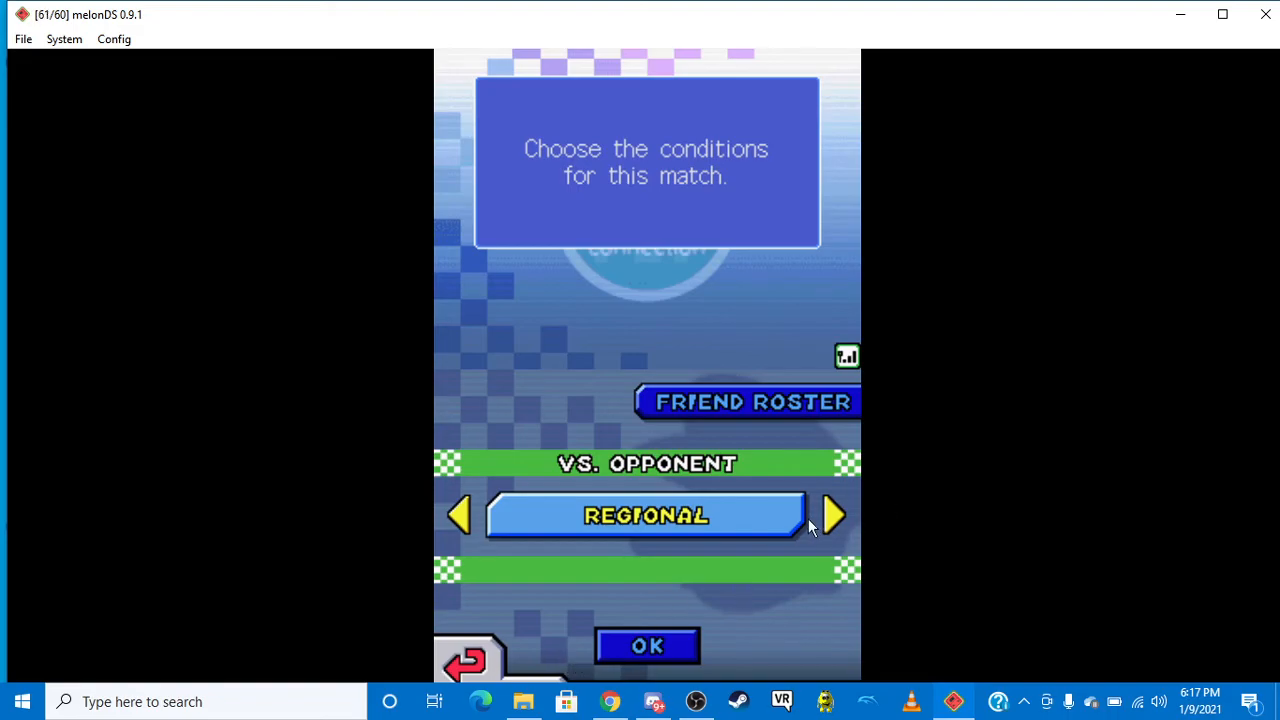
left_click(832, 516)
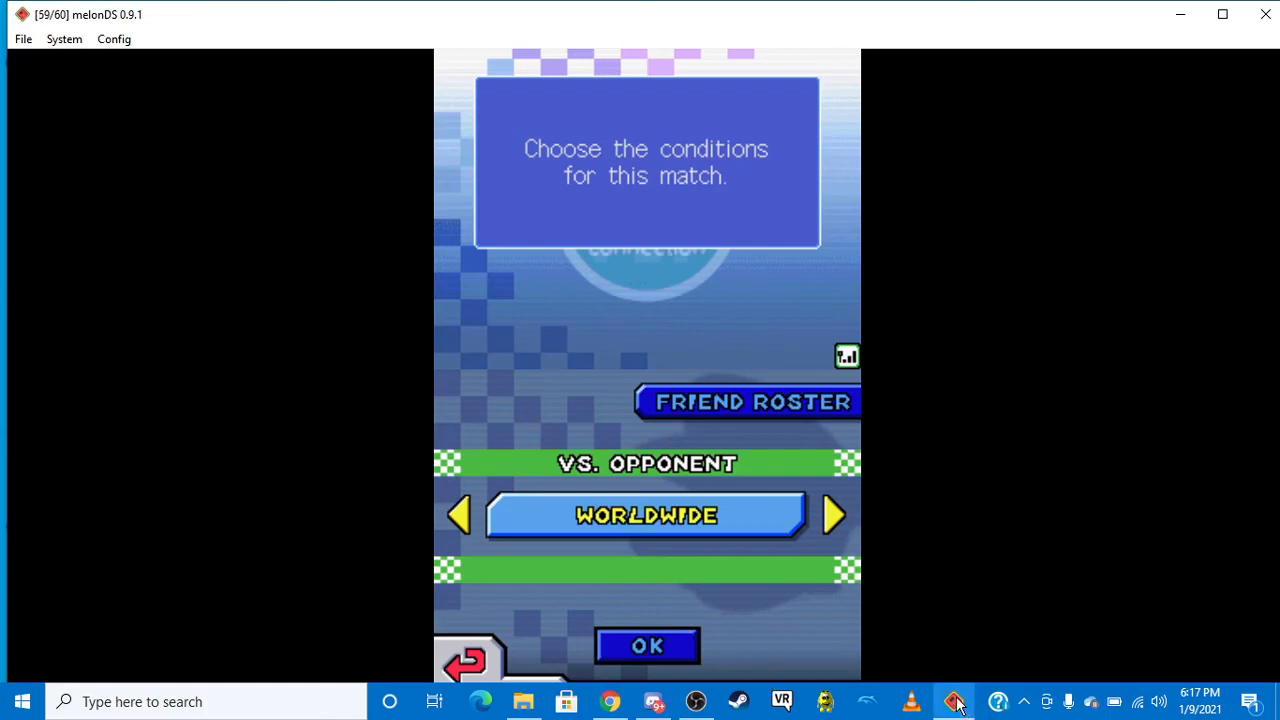
left_click(646, 644)
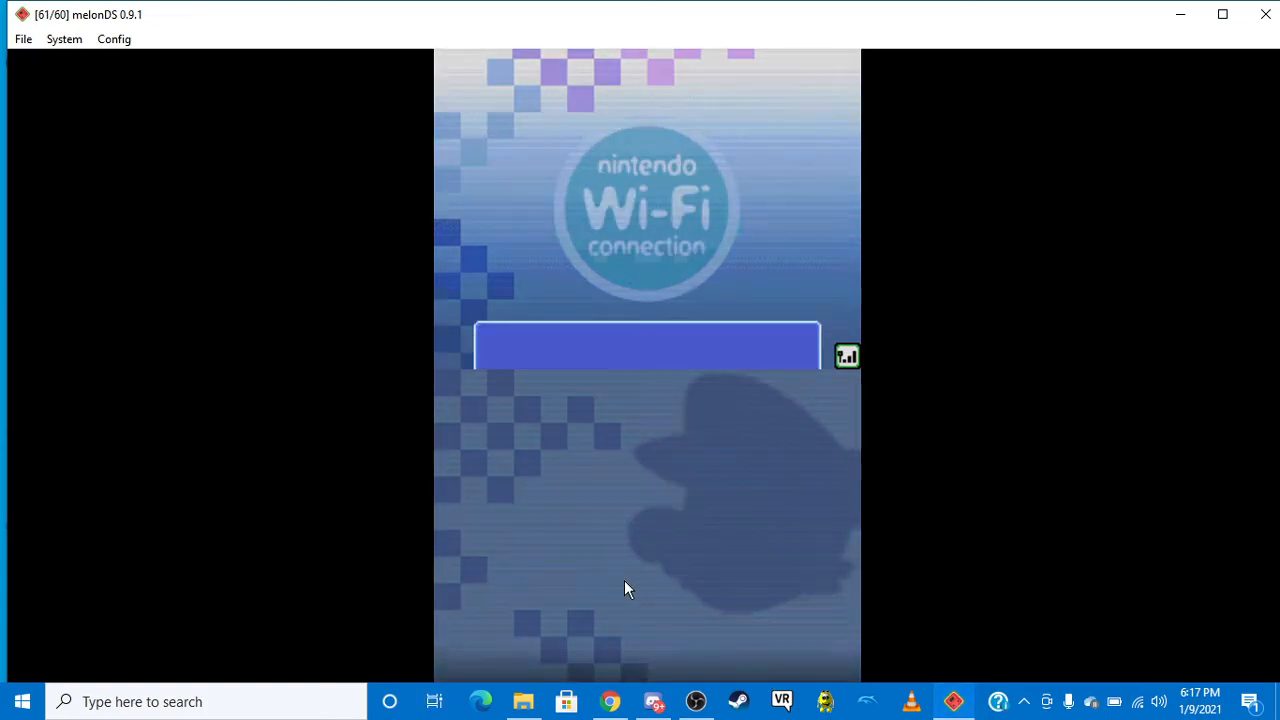